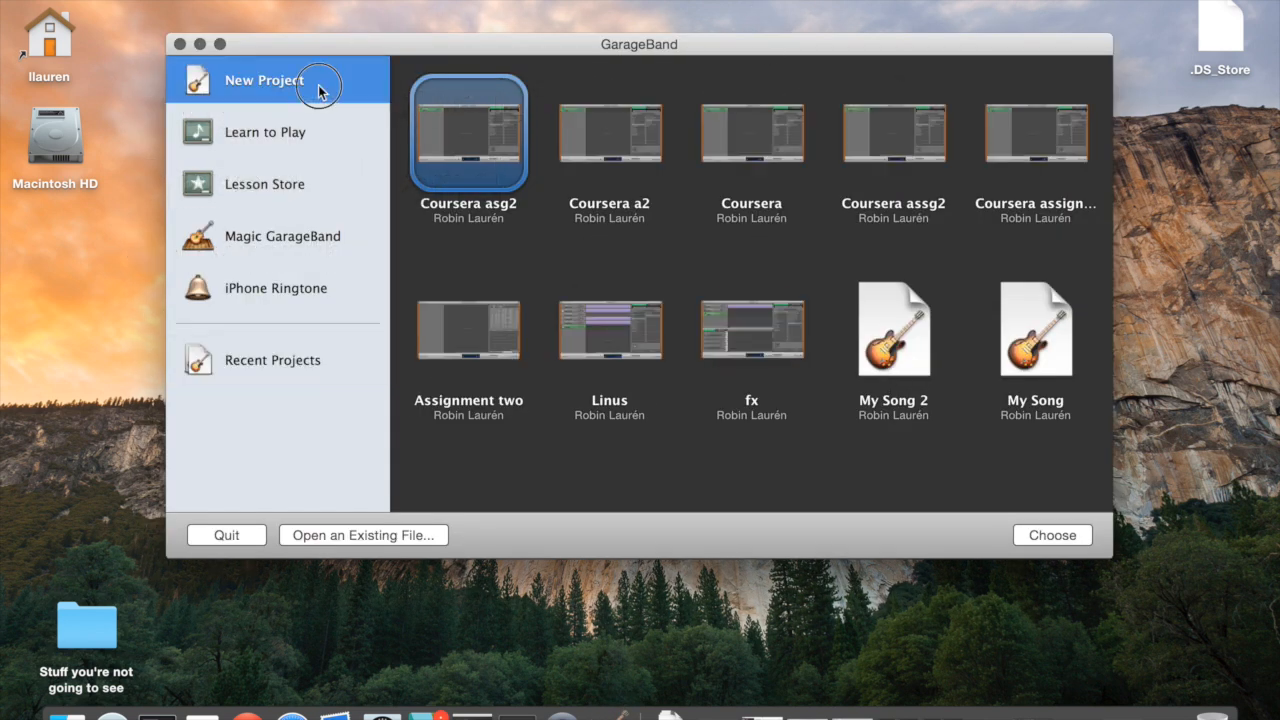
Step: Create a Piano-template project saved as 'Coursera asg2' at 90 bpm
{"action": "left_click", "coordinate": [264, 80]}
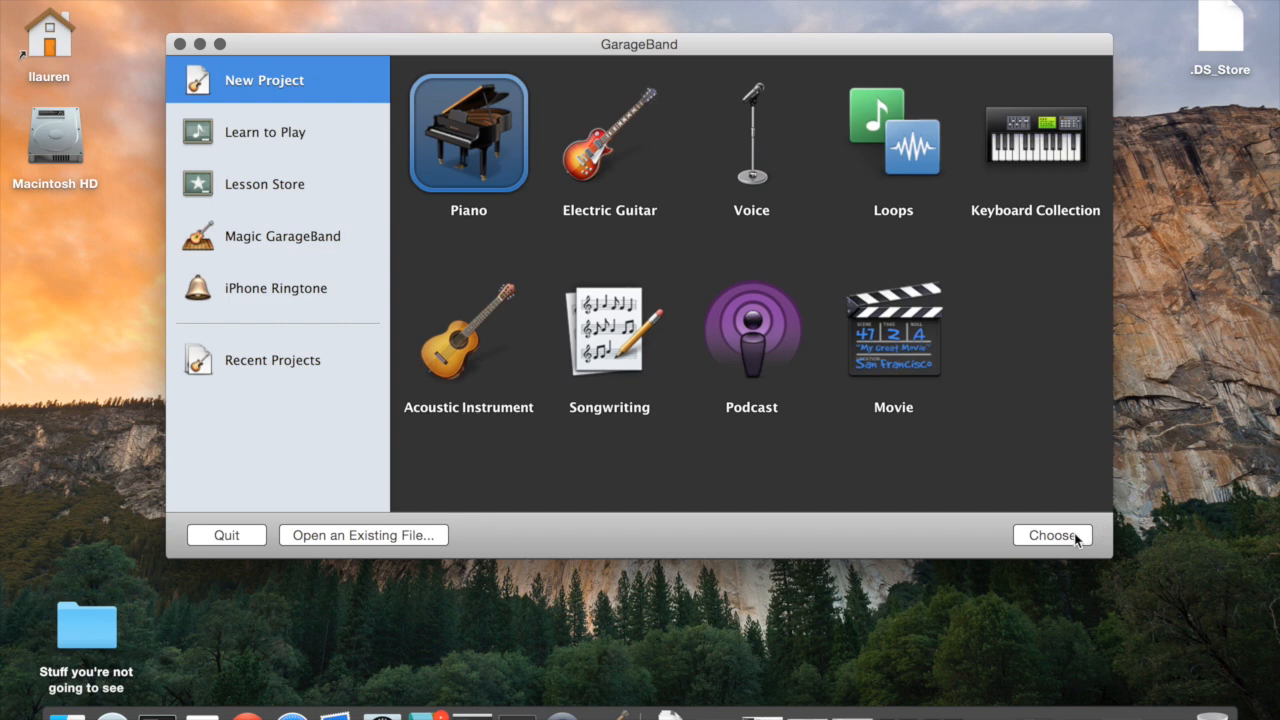
{"action": "left_click", "coordinate": [1052, 536]}
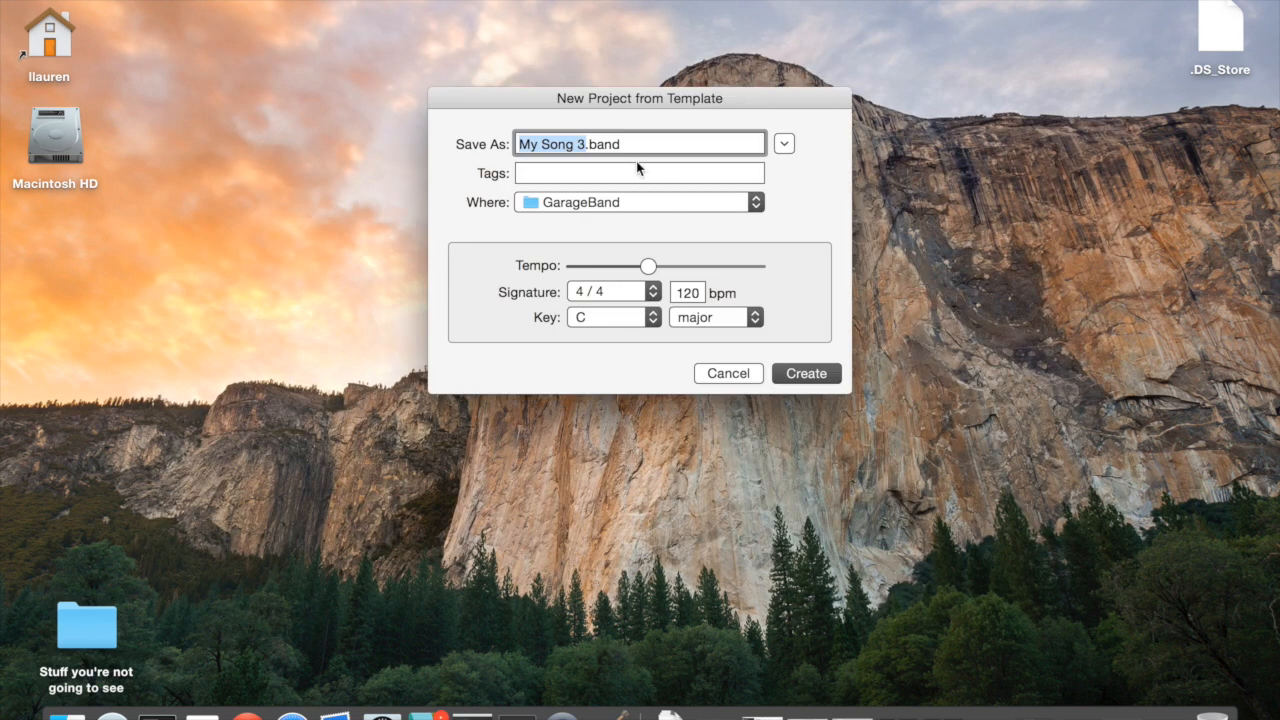
{"action": "type", "text": "Coursera.band"}
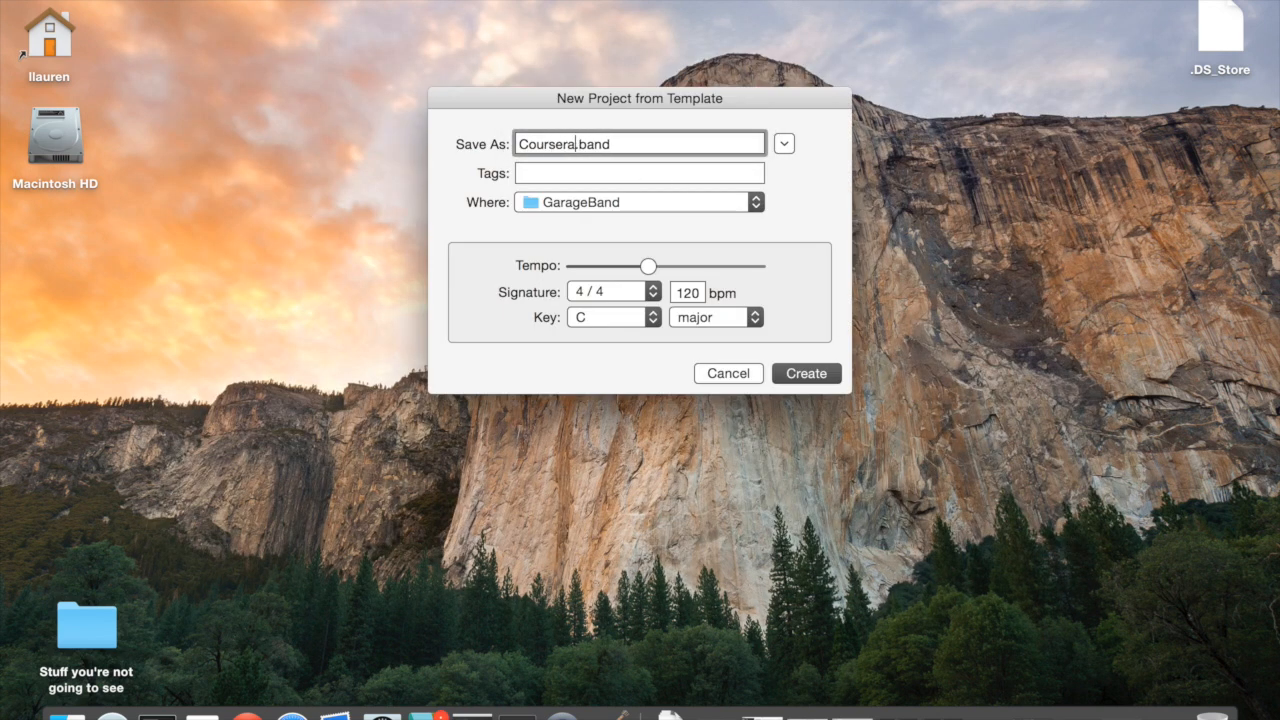
{"action": "type", "text": "asg2"}
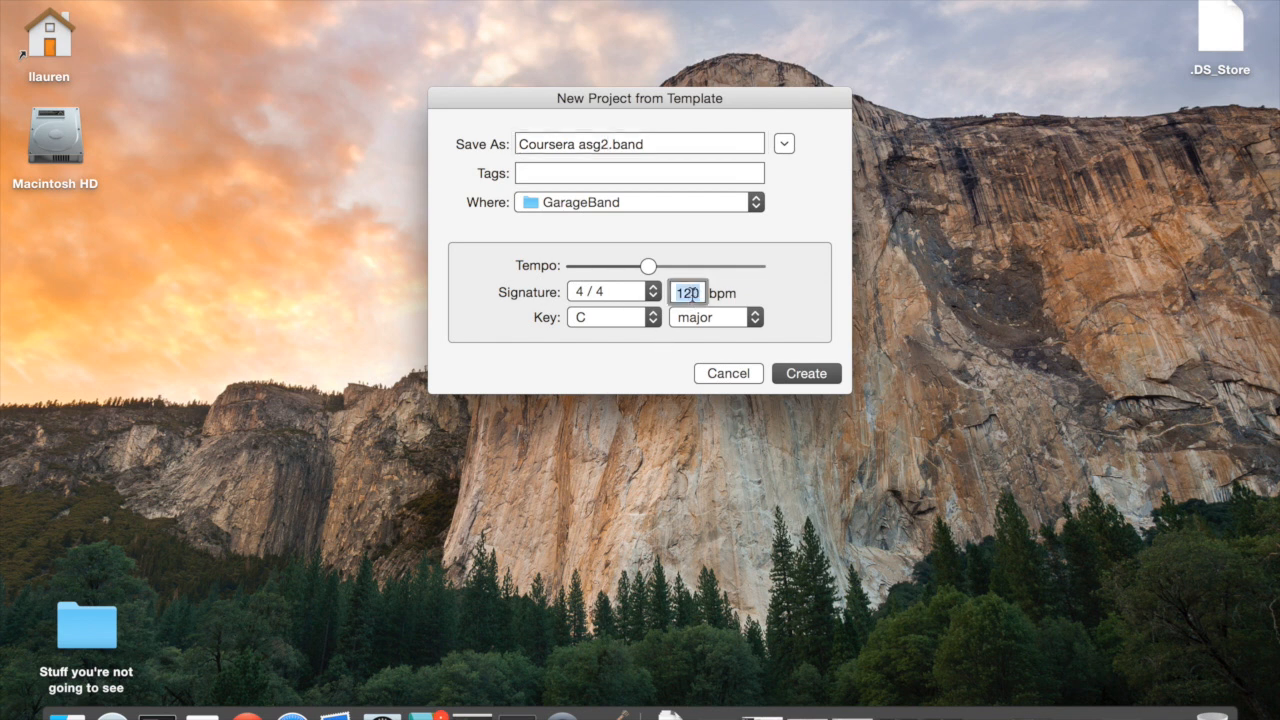
{"action": "type", "text": "90"}
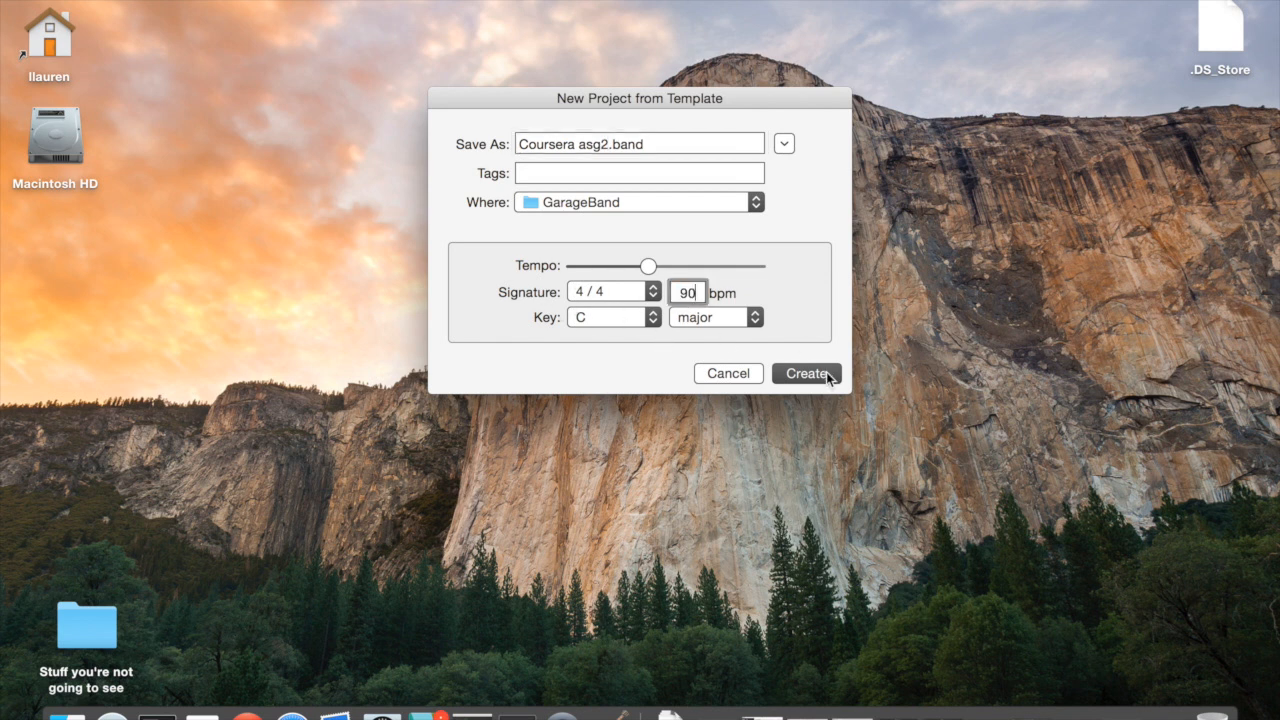
{"action": "left_click", "coordinate": [806, 374]}
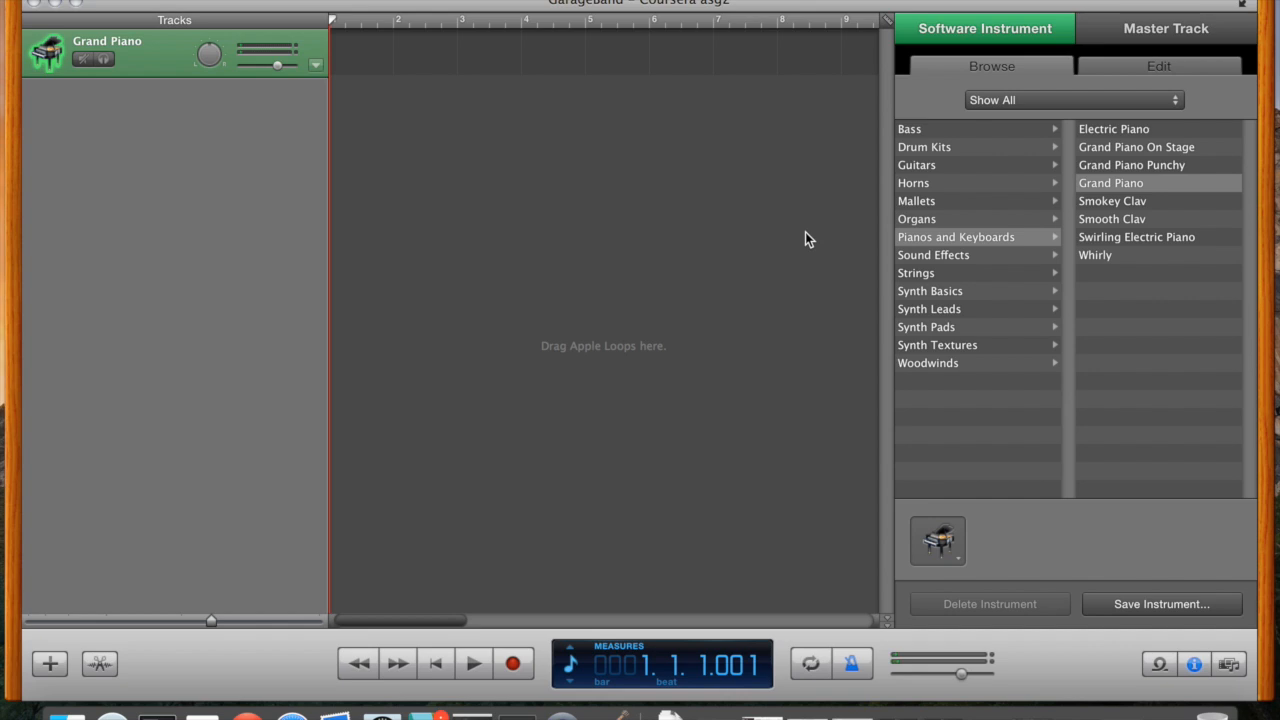
{"action": "mouse_move", "coordinate": [952, 150]}
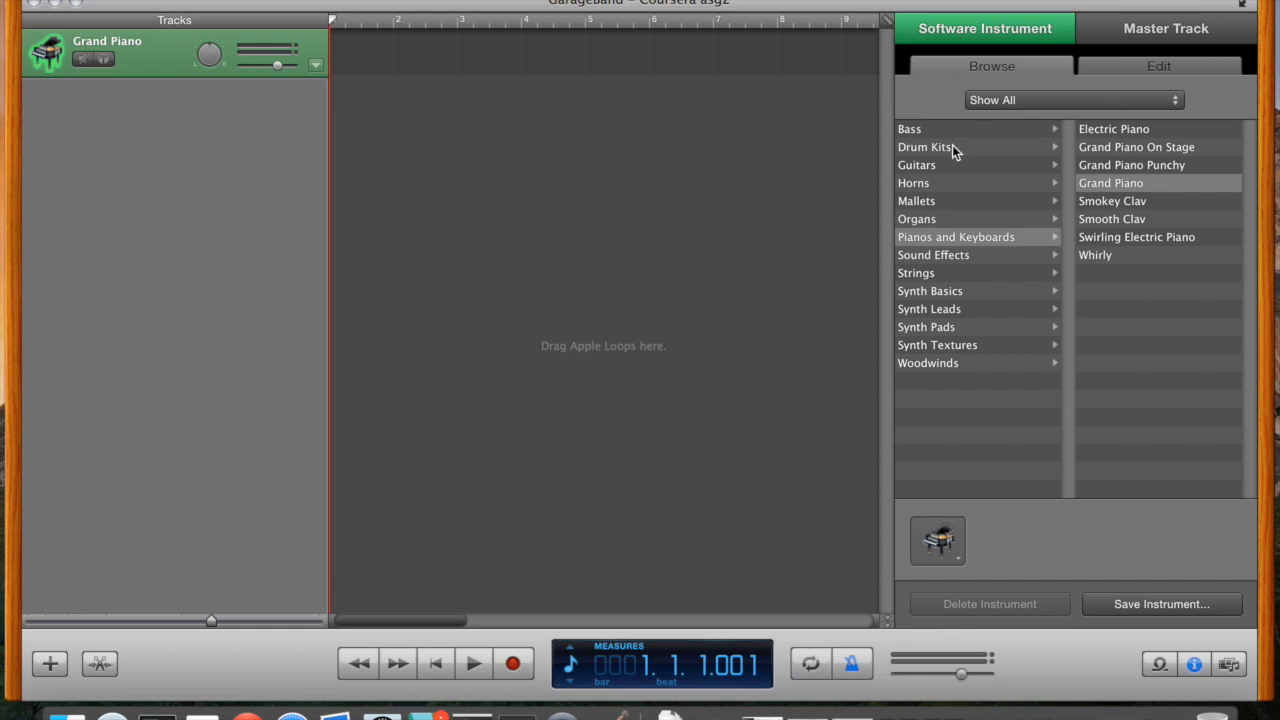
Step: Switch the track's software instrument to the Rock Kit from the Drum Kits category
{"action": "left_click", "coordinate": [924, 146]}
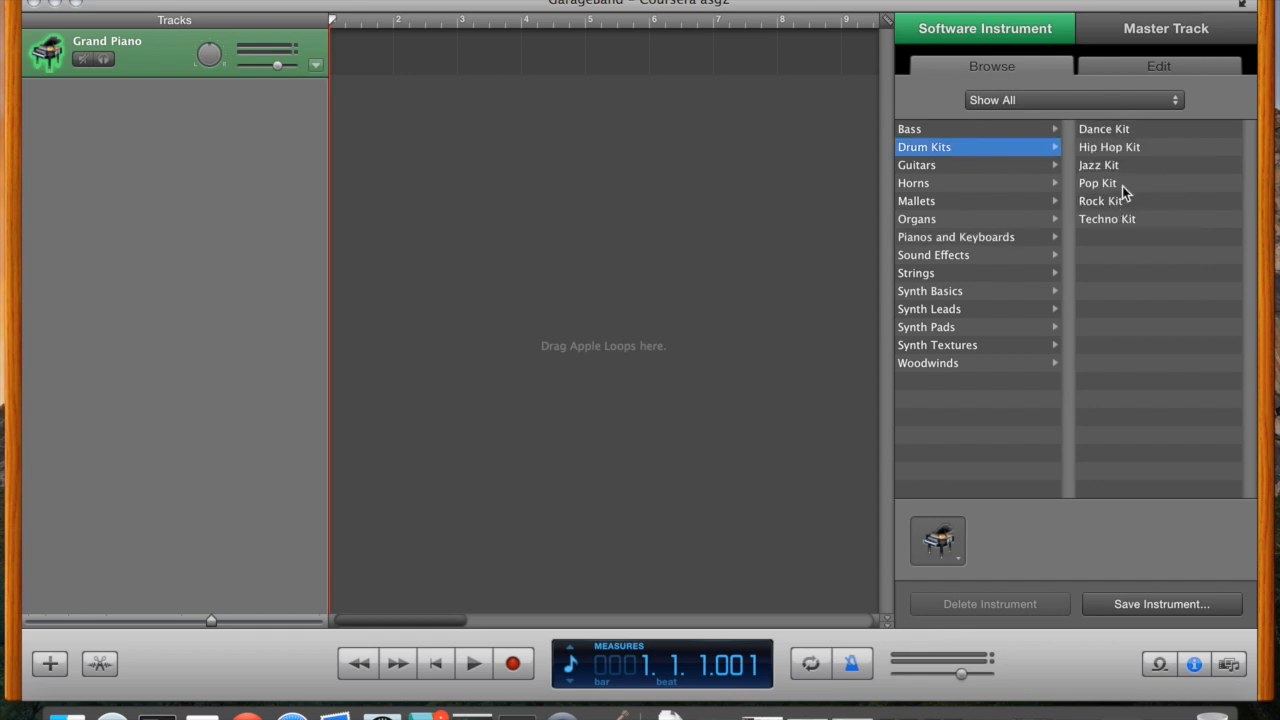
{"action": "left_click", "coordinate": [1100, 200]}
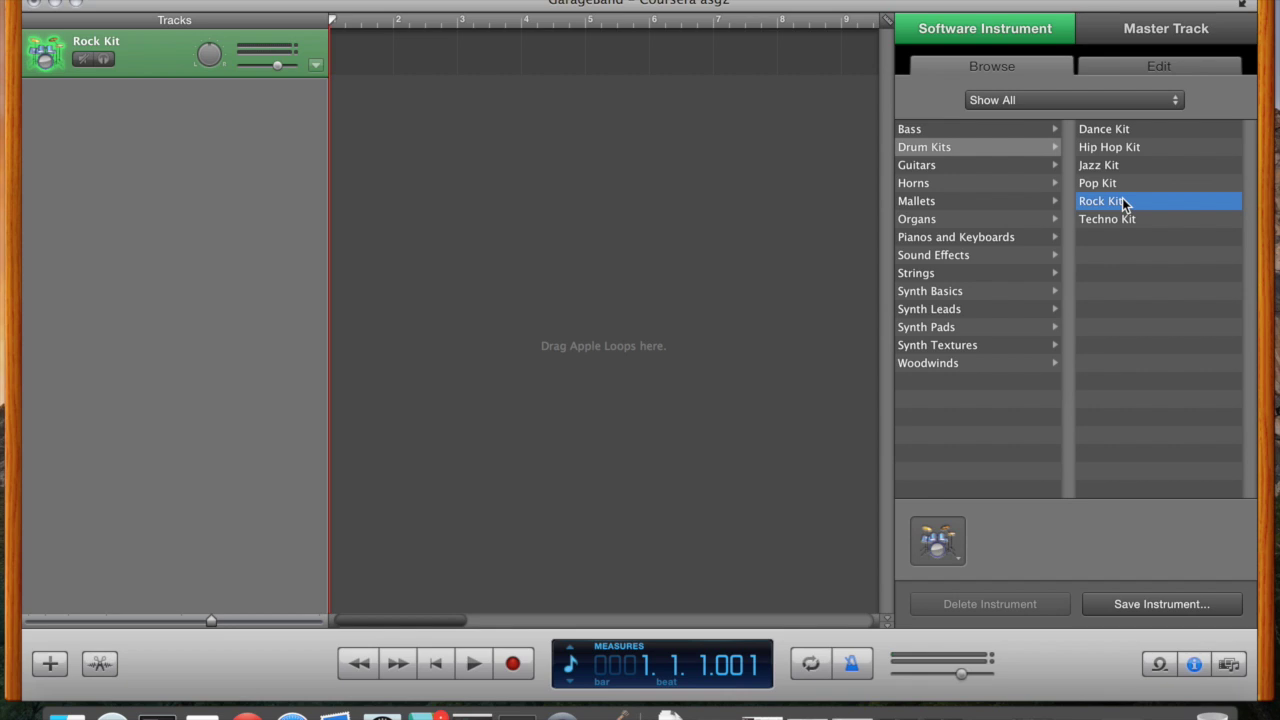
{"action": "mouse_move", "coordinate": [1264, 250]}
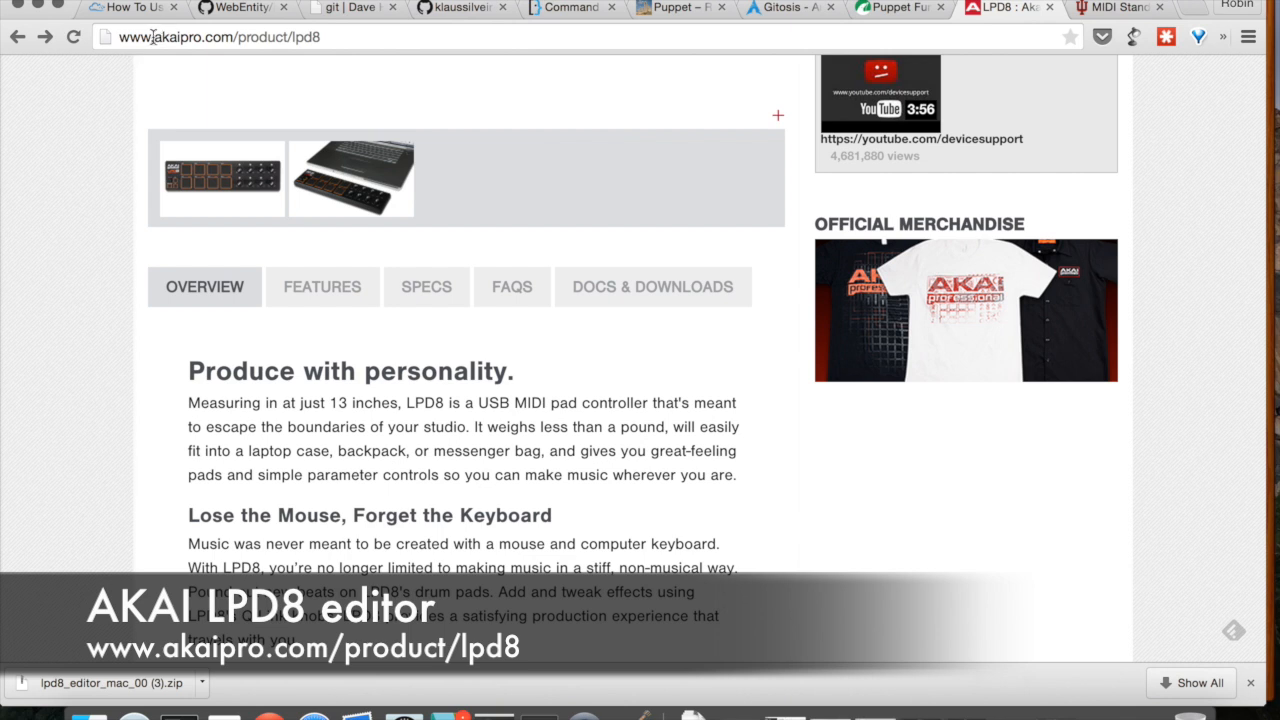
{"action": "mouse_move", "coordinate": [118, 432]}
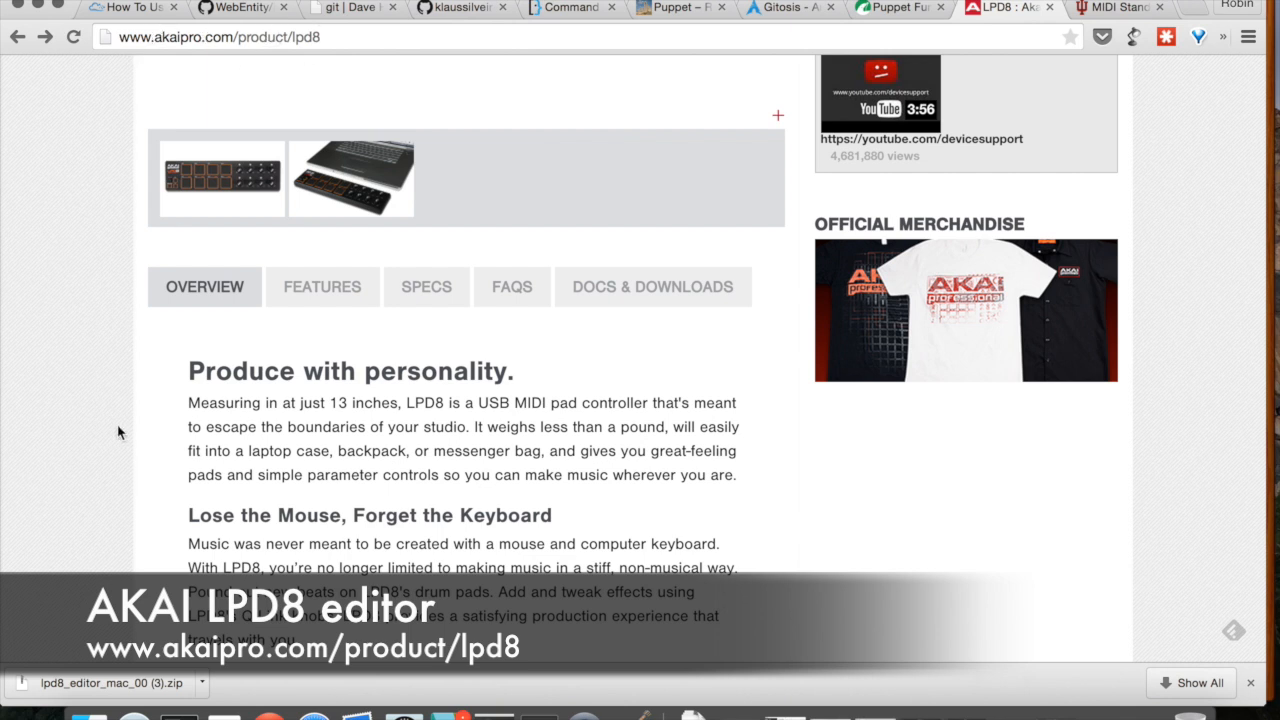
Step: Open the downloaded LPD8_Editor_Mac folder from the Akai LPD8 downloads
{"action": "left_click", "coordinate": [652, 288]}
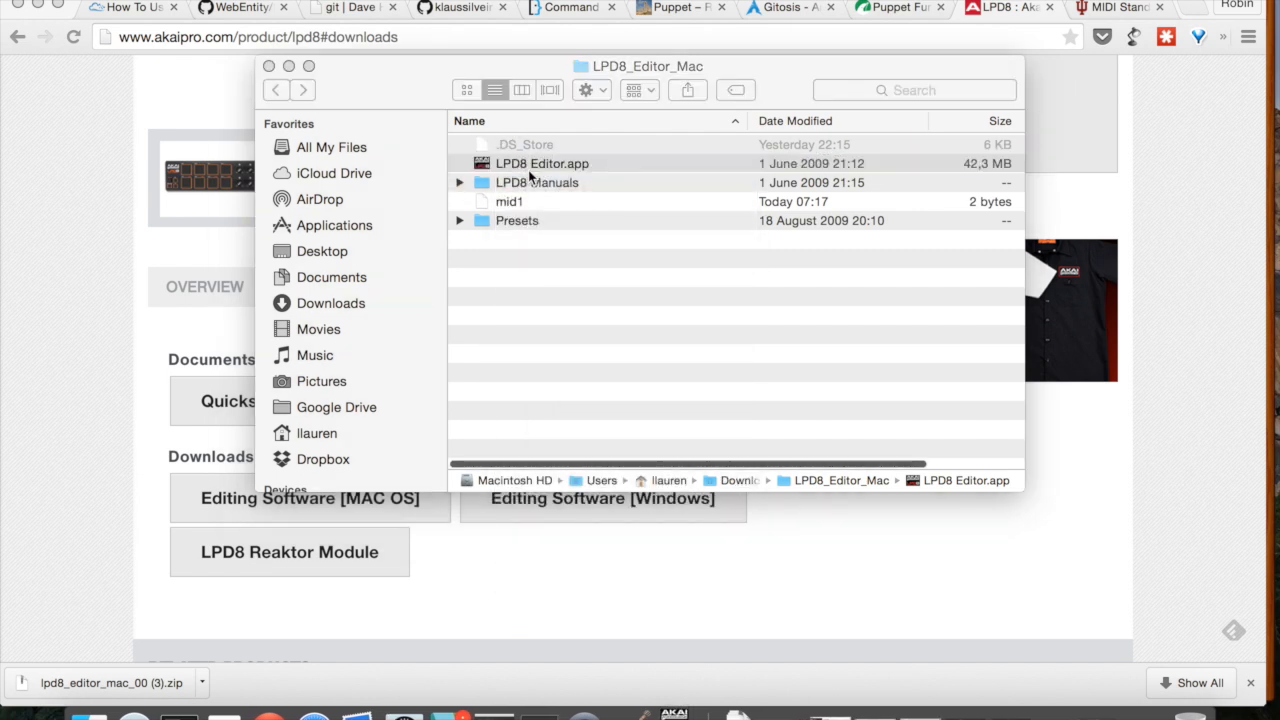
Step: Launch LPD8 Editor.app and confirm LPD8 as the connected device in the midiInfo dialog
{"action": "double_click", "coordinate": [542, 164]}
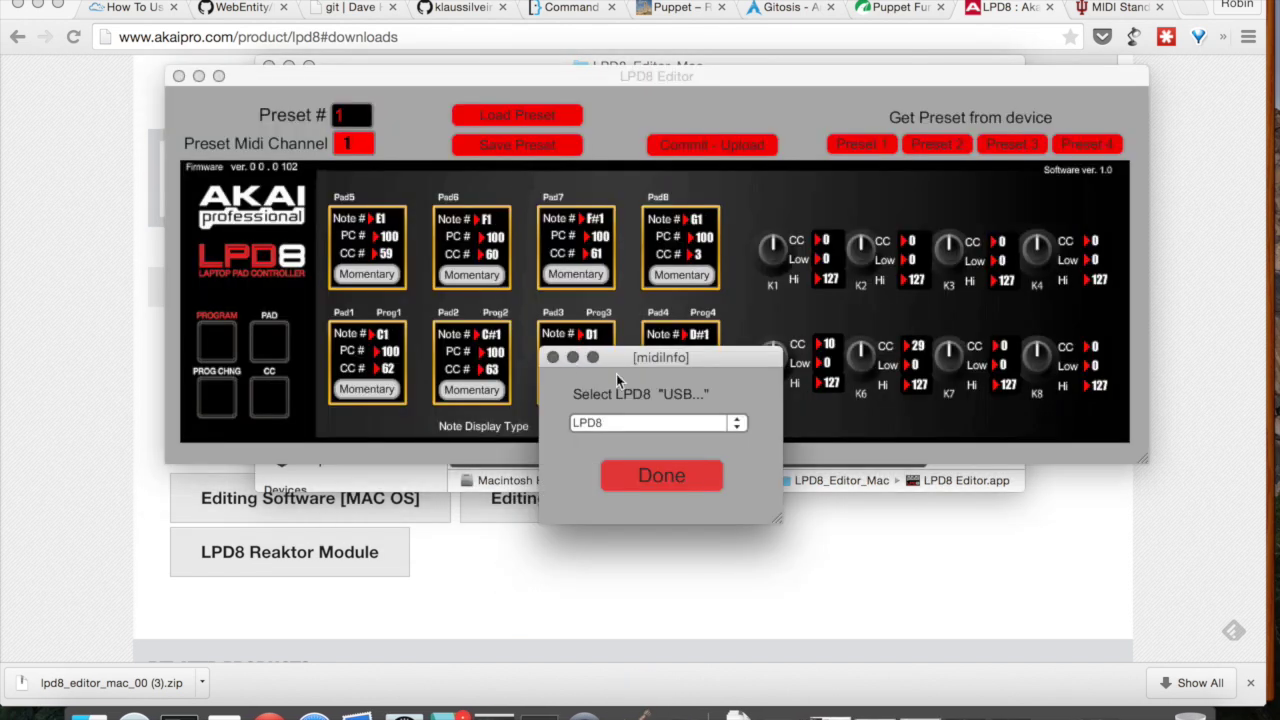
{"action": "left_click", "coordinate": [660, 476]}
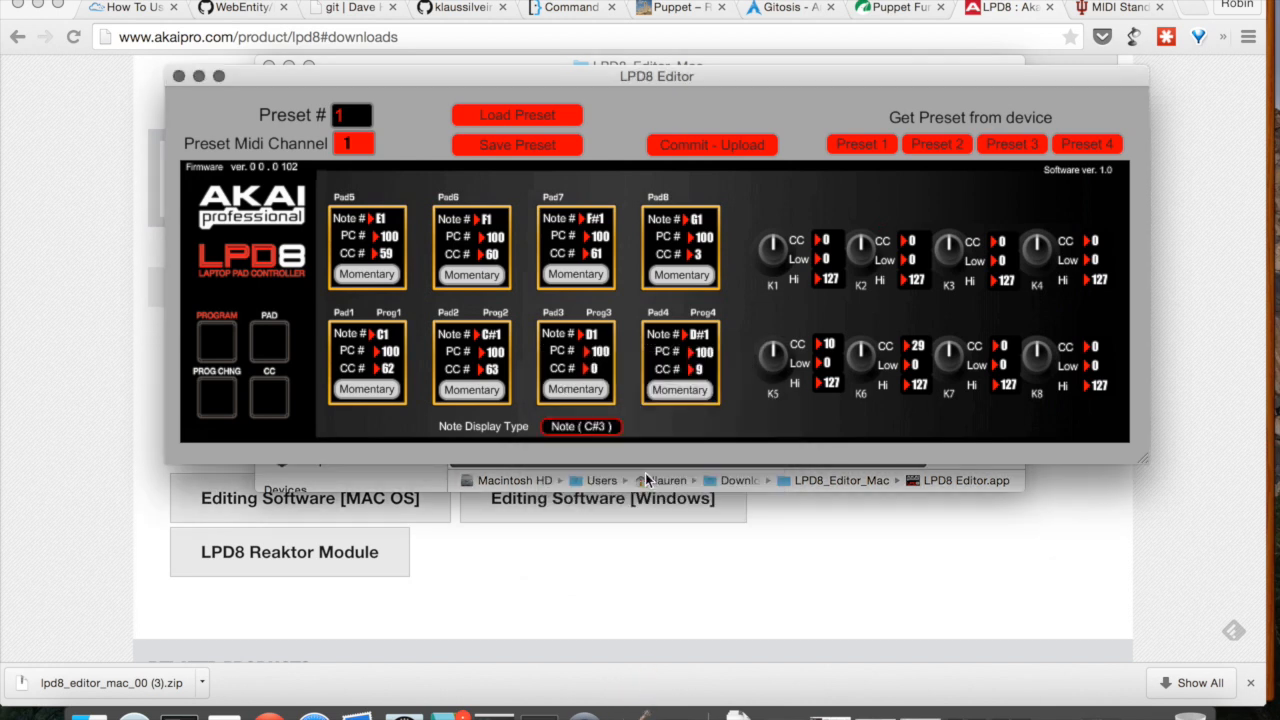
{"action": "mouse_move", "coordinate": [342, 372]}
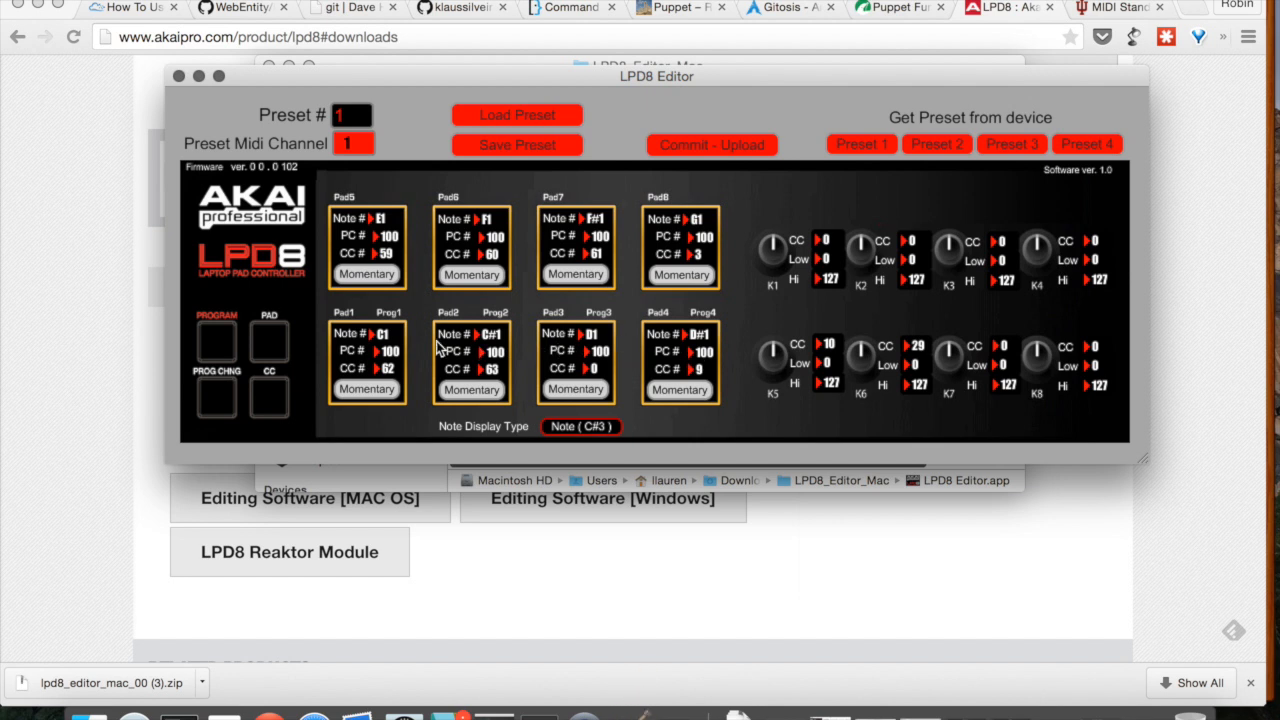
{"action": "mouse_move", "coordinate": [670, 380]}
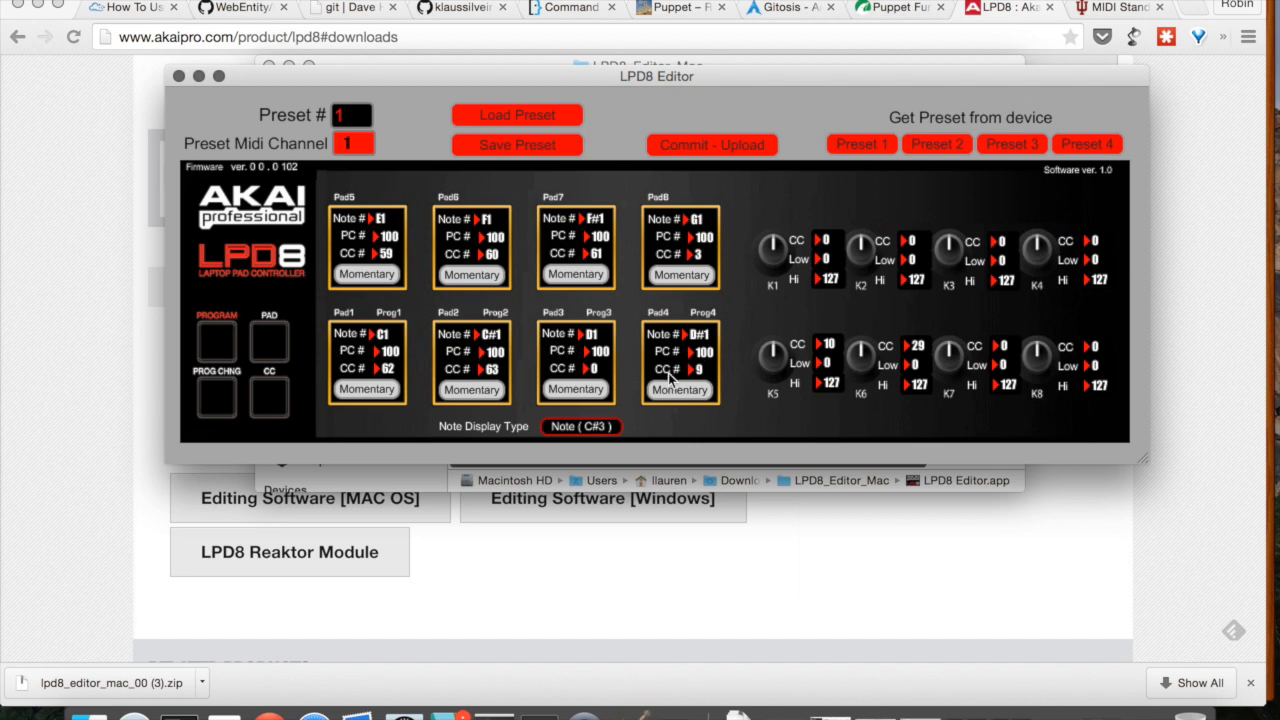
{"action": "mouse_move", "coordinate": [510, 340]}
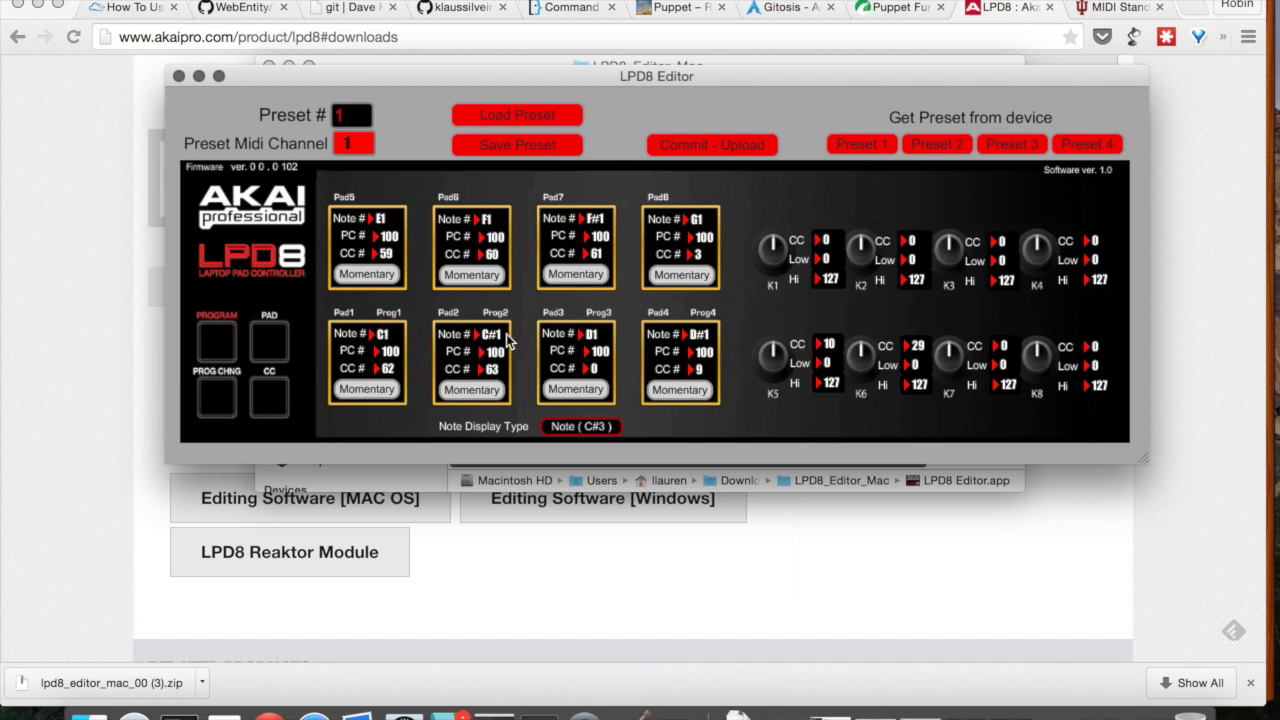
{"action": "mouse_move", "coordinate": [492, 412]}
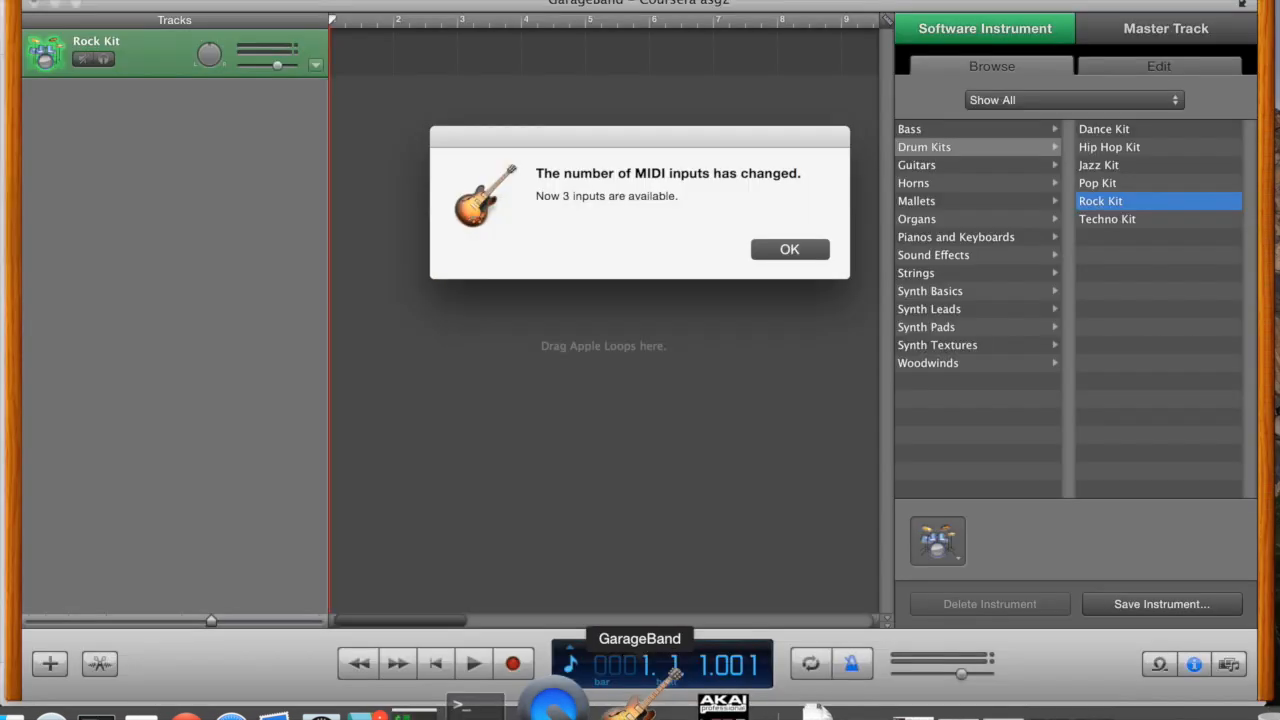
Step: Accept the MIDI inputs alert, show the Rock Kit on-screen keyboard, and bring LPD8 Editor back to front
{"action": "left_click", "coordinate": [788, 248]}
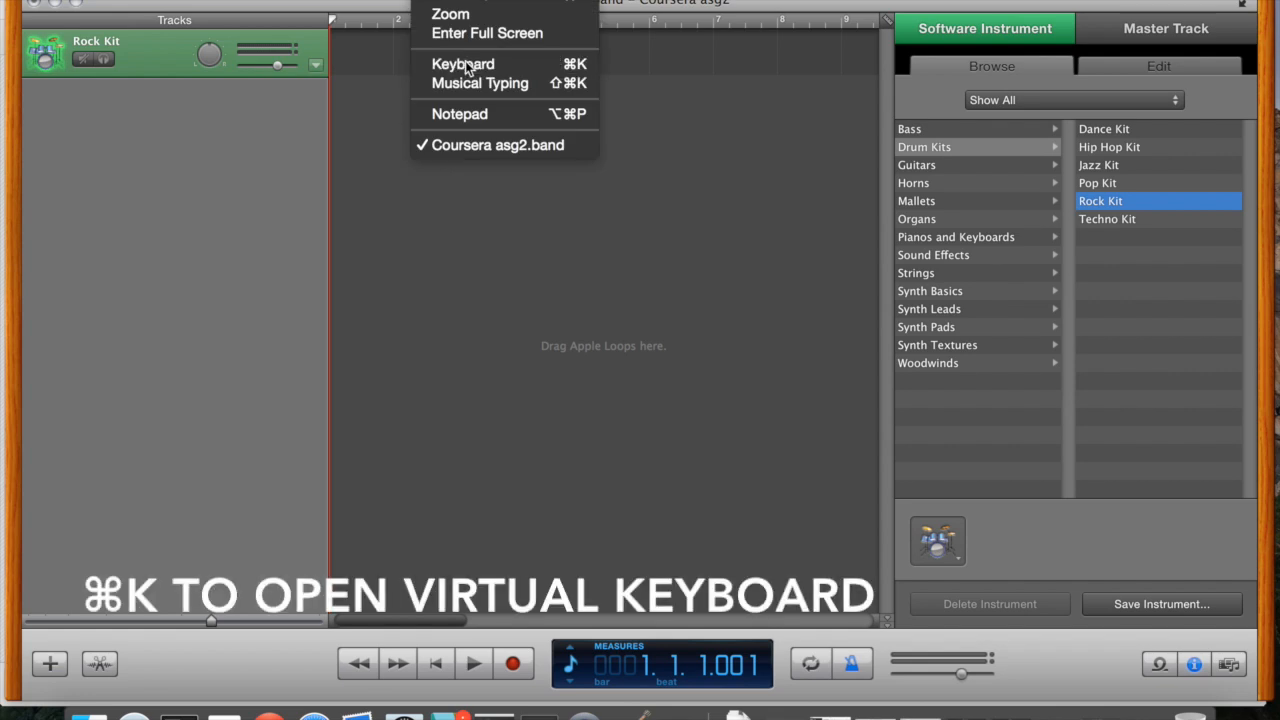
{"action": "left_click", "coordinate": [462, 64]}
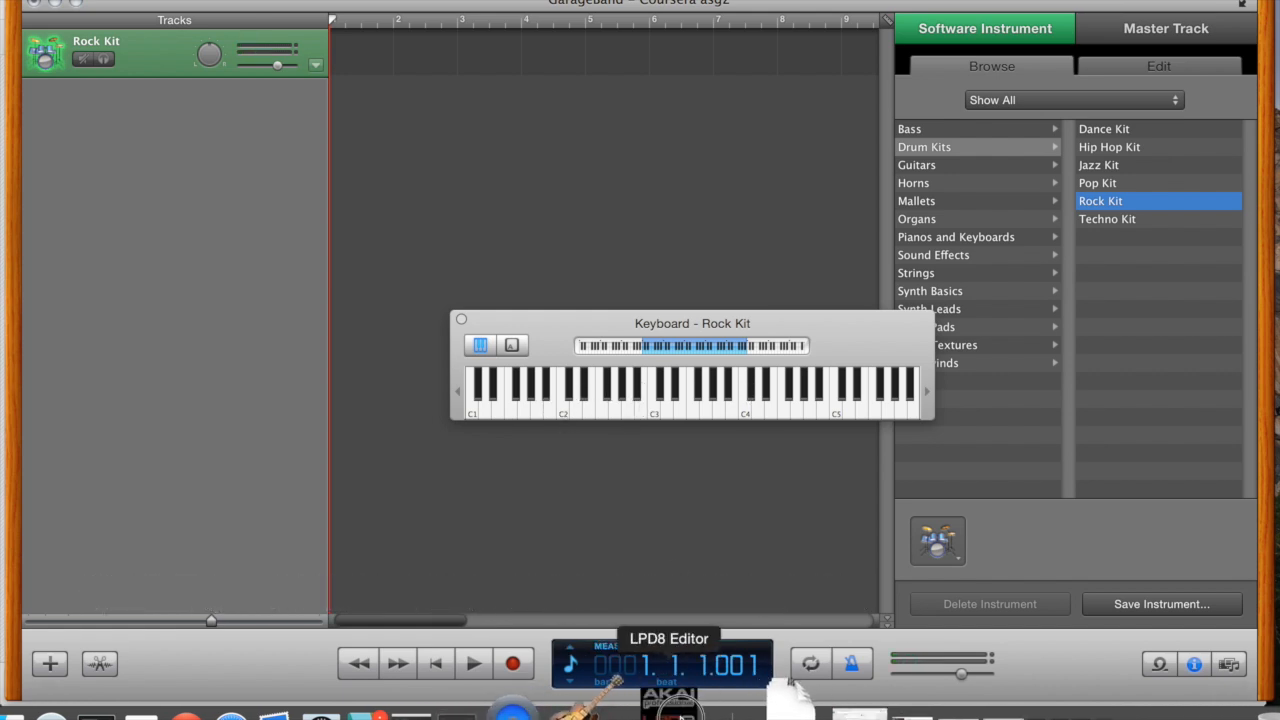
{"action": "left_click", "coordinate": [668, 638]}
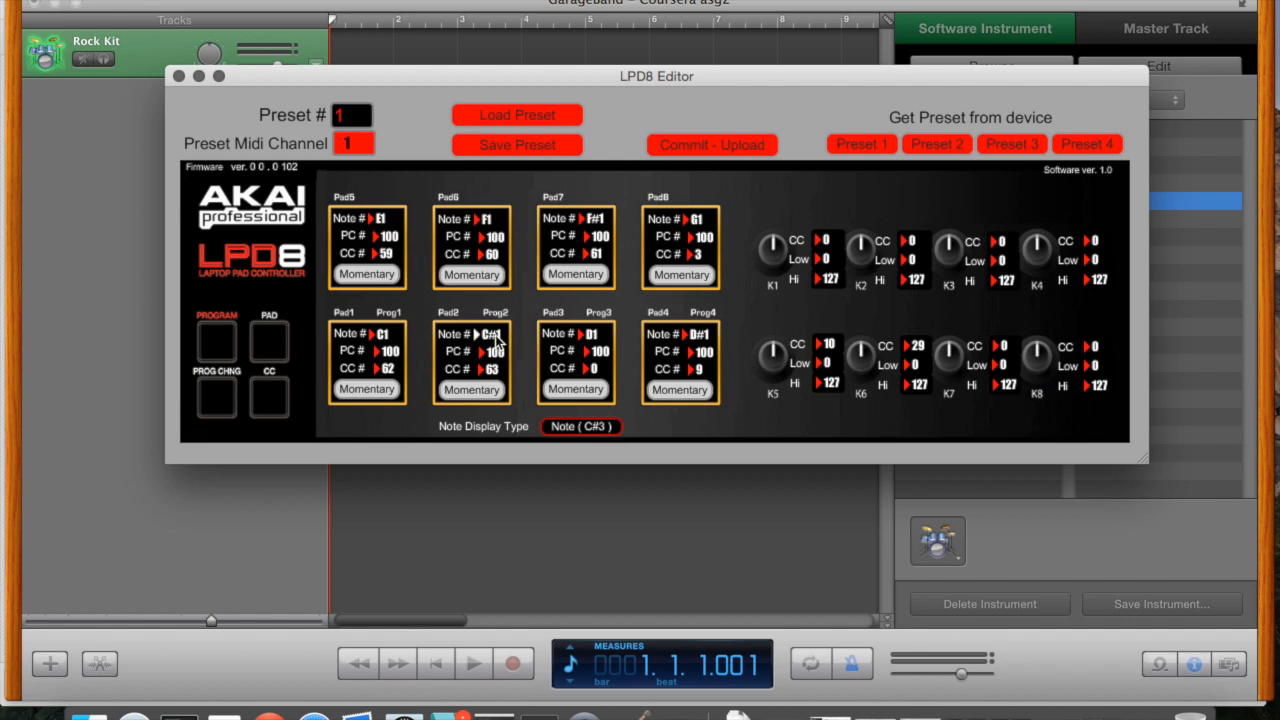
{"action": "mouse_move", "coordinate": [576, 328]}
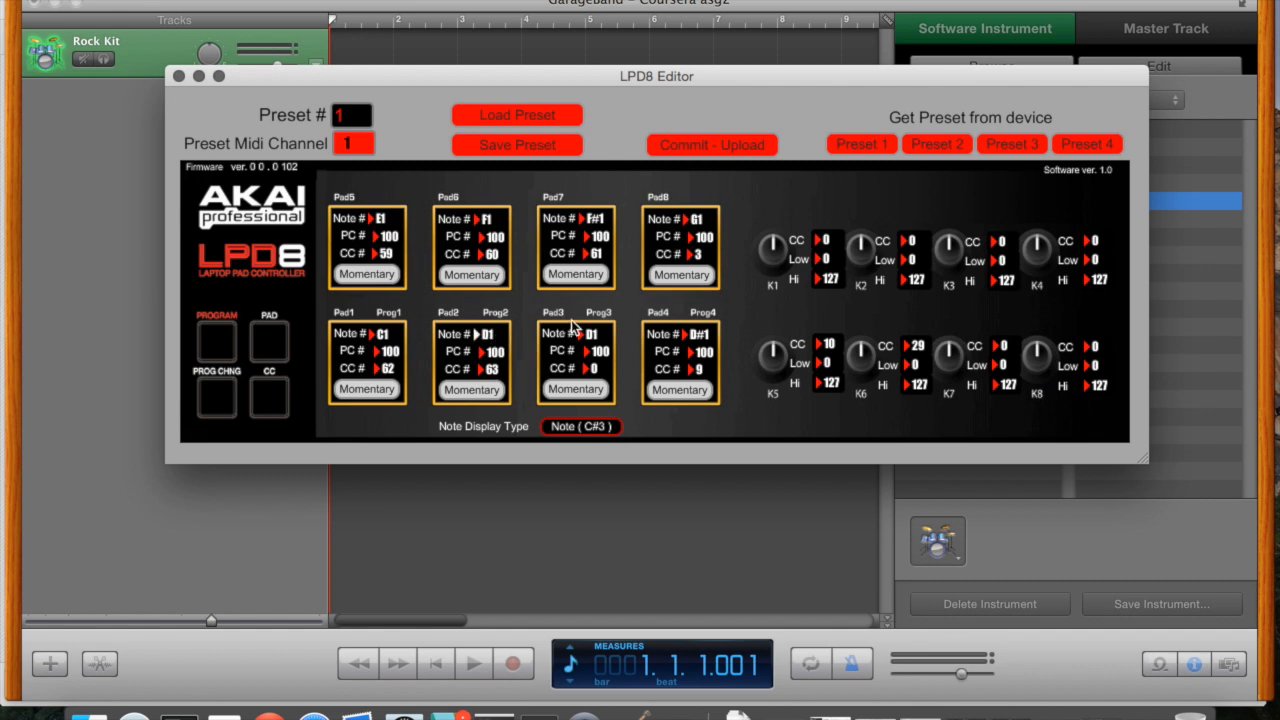
{"action": "mouse_move", "coordinate": [592, 340]}
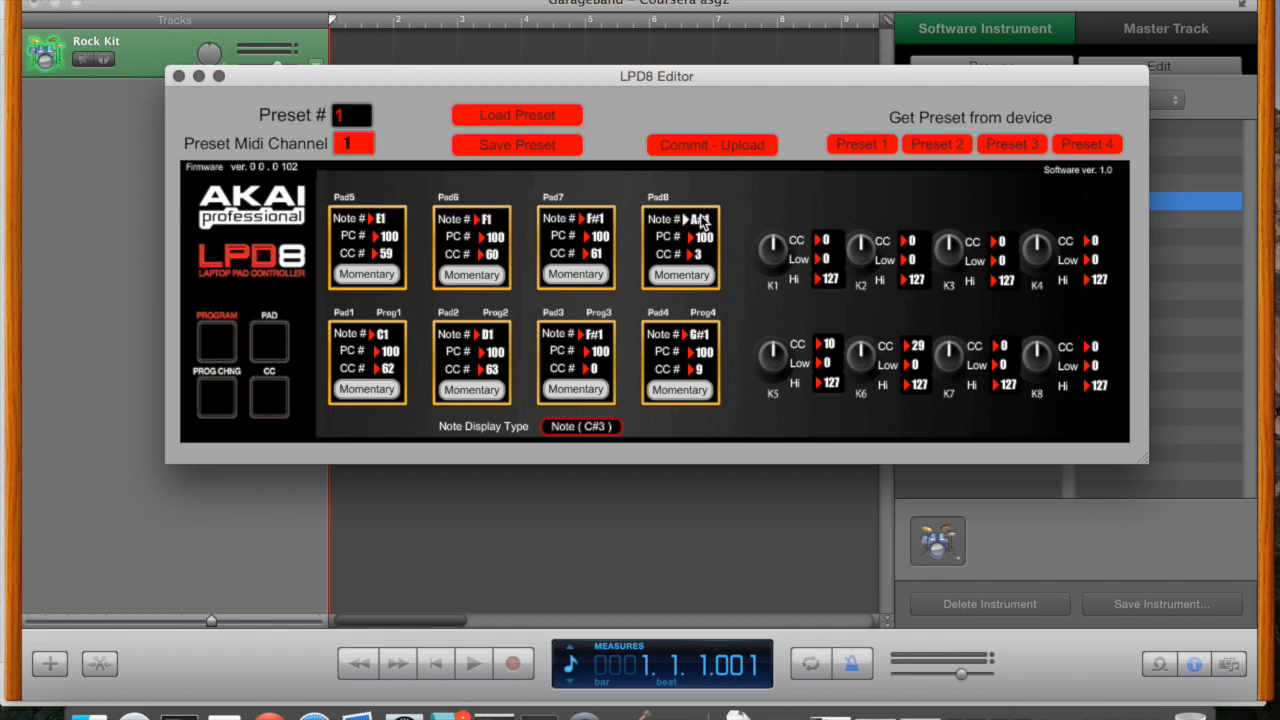
{"action": "mouse_move", "coordinate": [484, 220]}
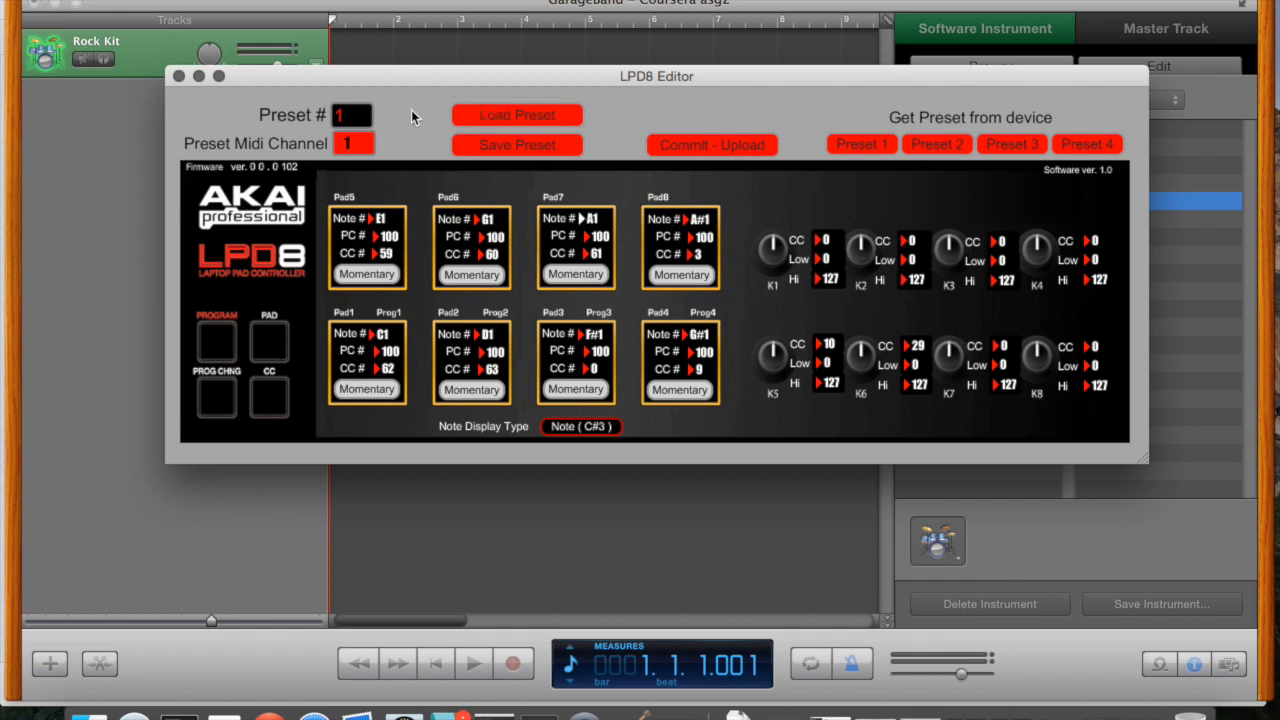
Step: Adjust Pad5's Note # field to a new drum note value
{"action": "left_click", "coordinate": [376, 218]}
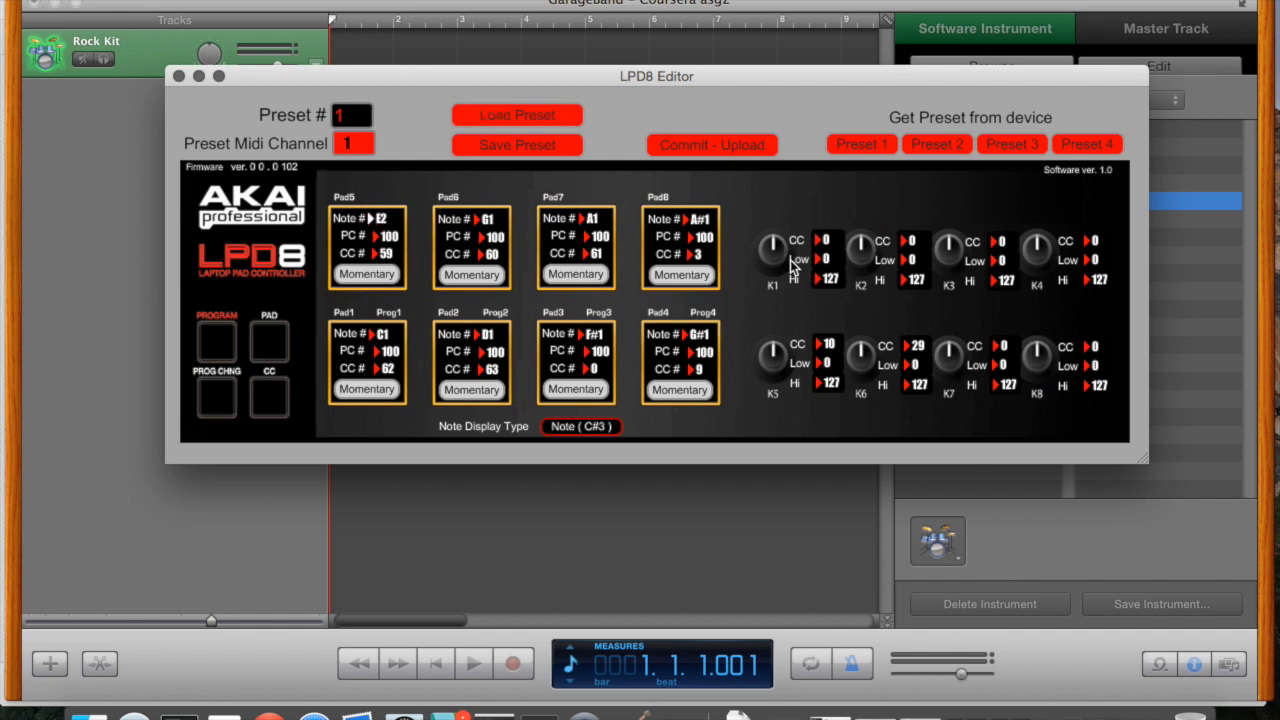
{"action": "mouse_move", "coordinate": [836, 244]}
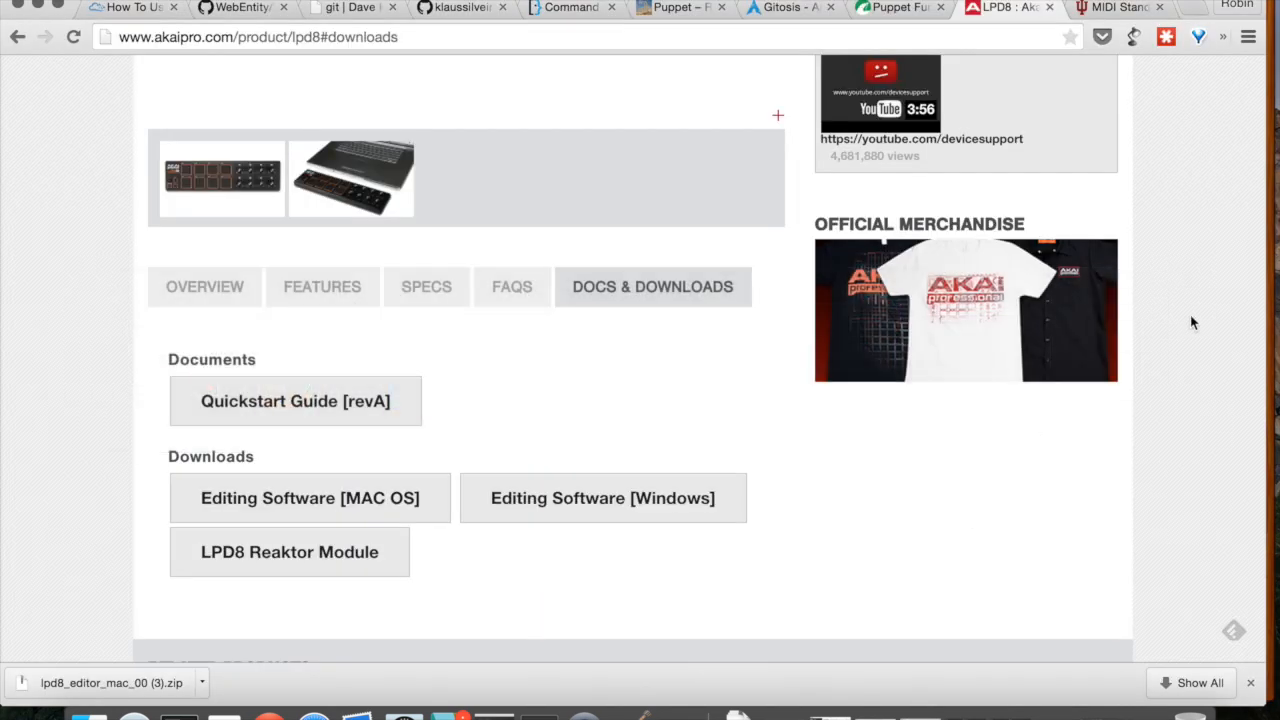
Step: Switch to the MIDI Controller Numbers tab listing Modulation Wheel (1) and Main Volume (7)
{"action": "left_click", "coordinate": [1116, 8]}
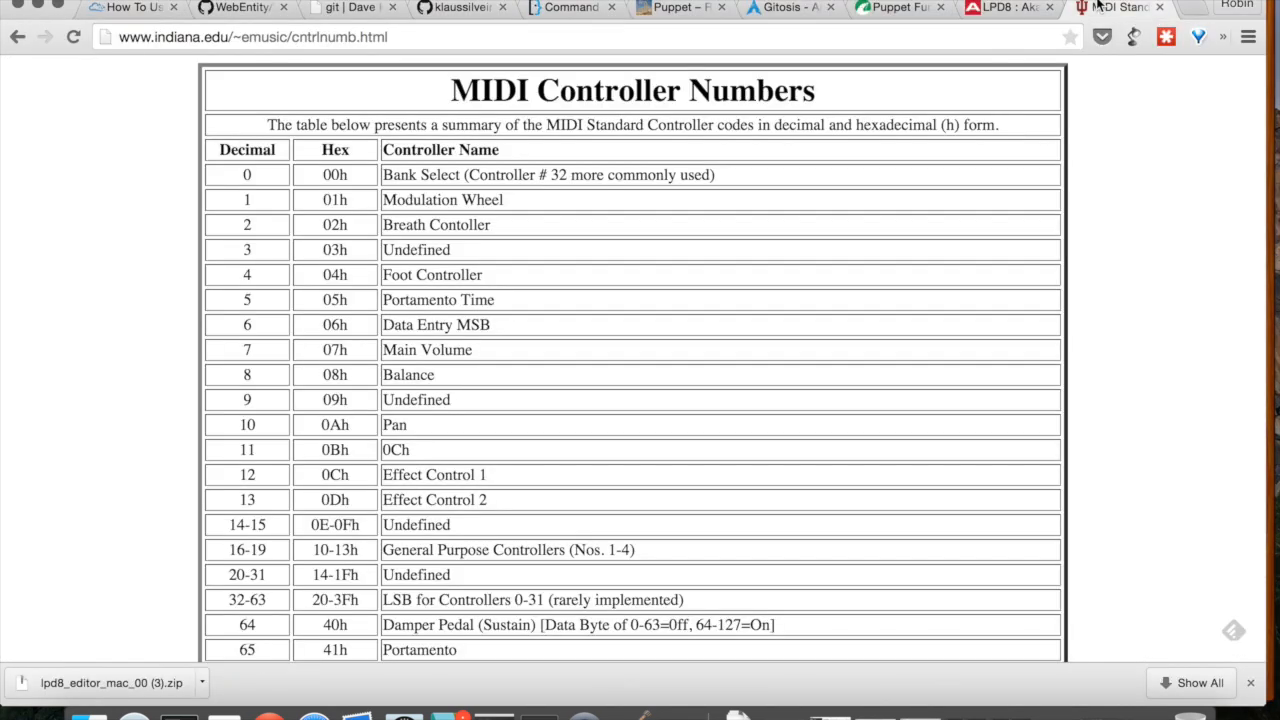
{"action": "mouse_move", "coordinate": [496, 206]}
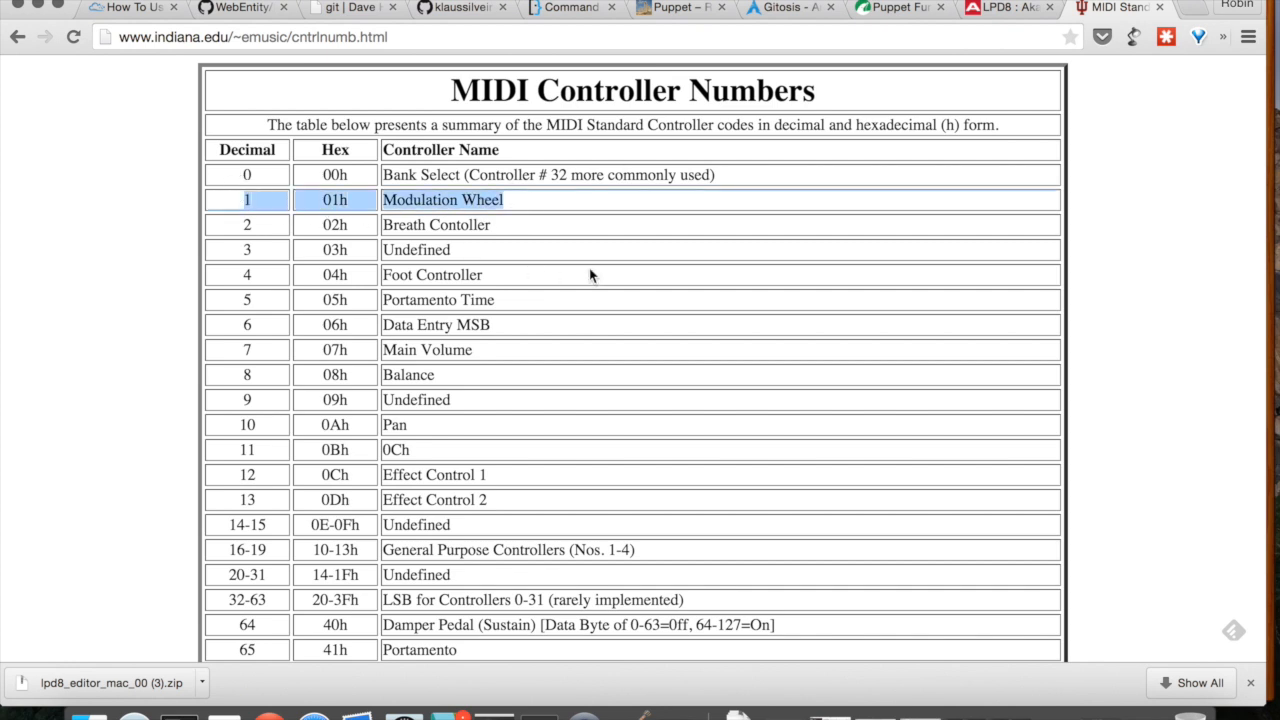
{"action": "mouse_move", "coordinate": [476, 380]}
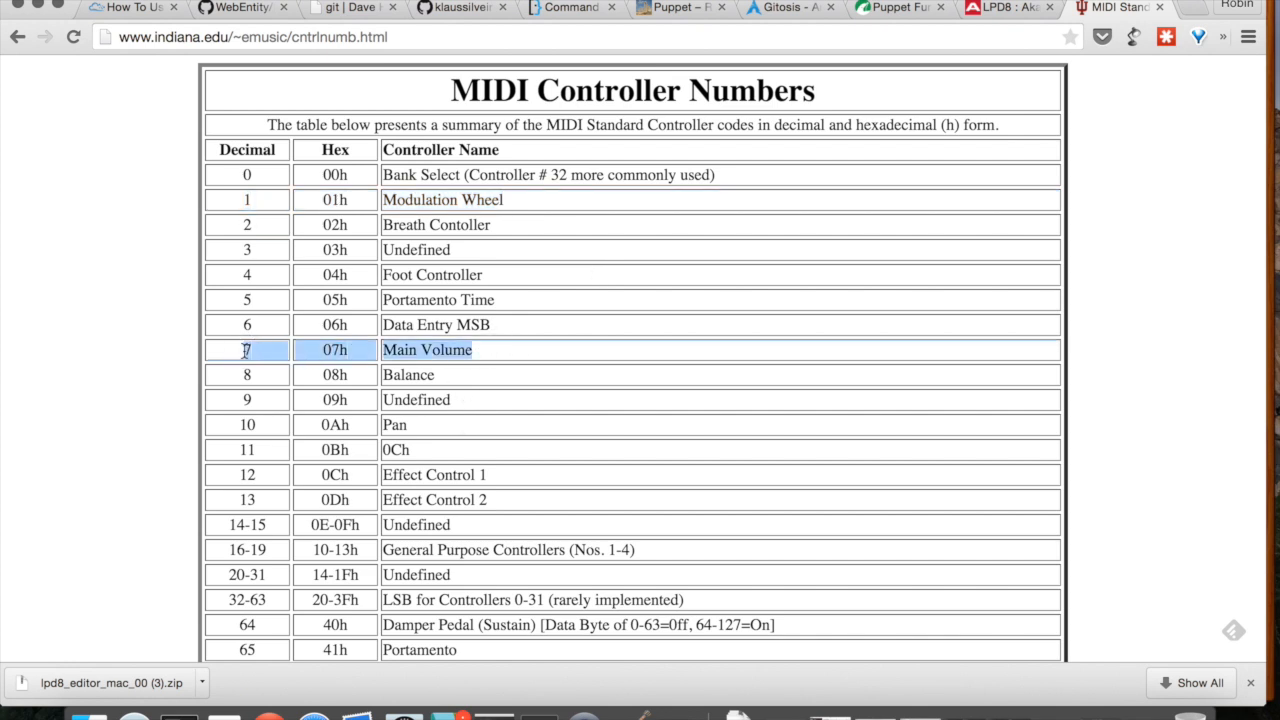
{"action": "mouse_move", "coordinate": [564, 344]}
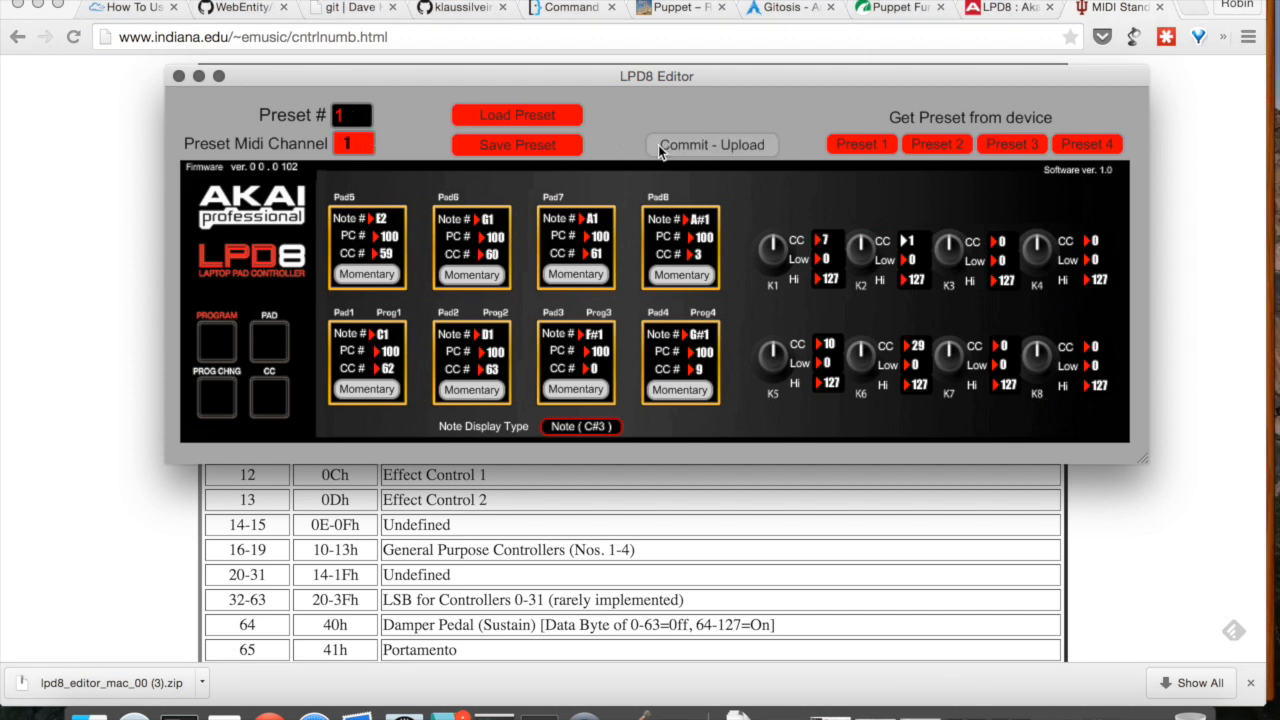
Step: Commit - Upload the edited preset with knob K2 on CC 7 to the LPD8
{"action": "left_click", "coordinate": [710, 144]}
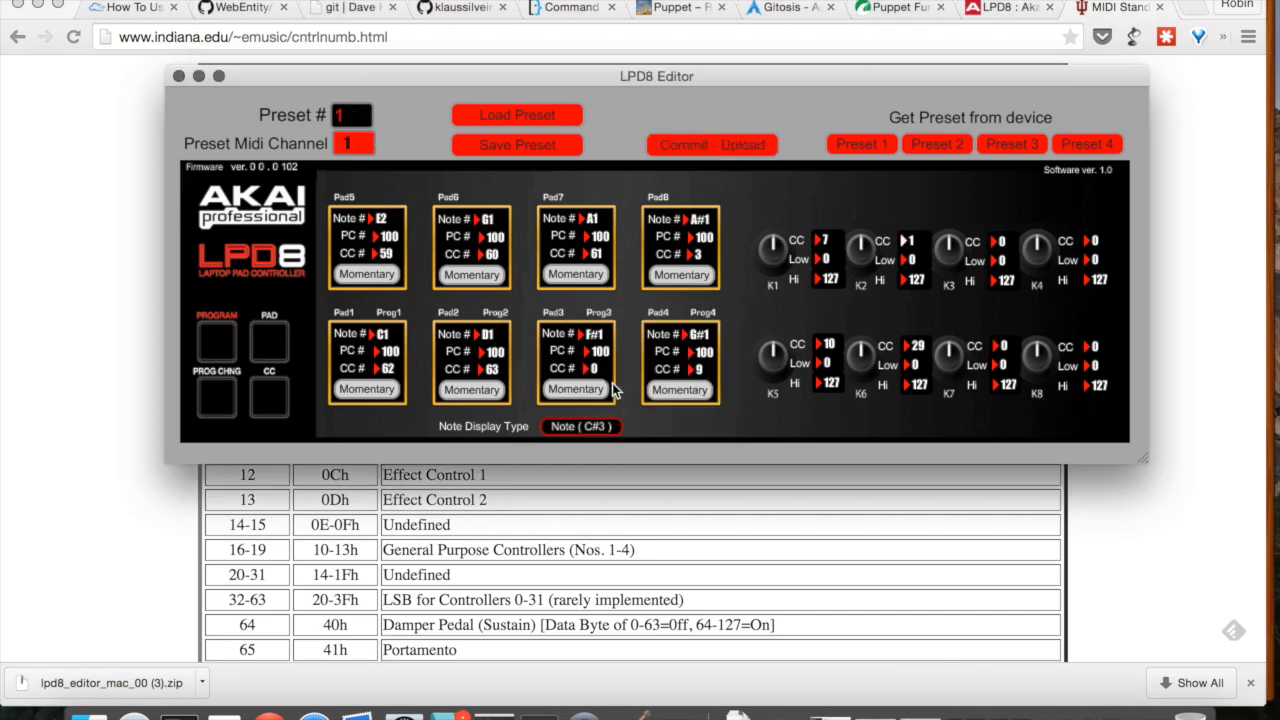
{"action": "mouse_move", "coordinate": [784, 124]}
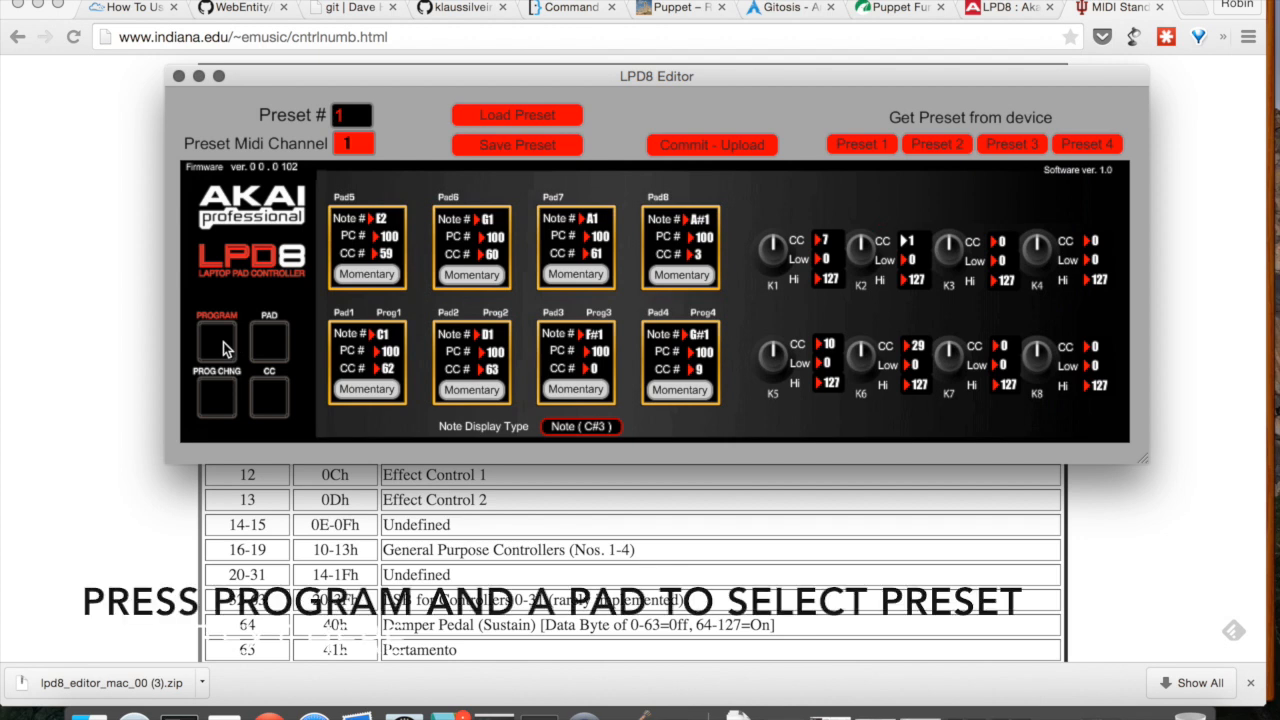
{"action": "mouse_move", "coordinate": [996, 170]}
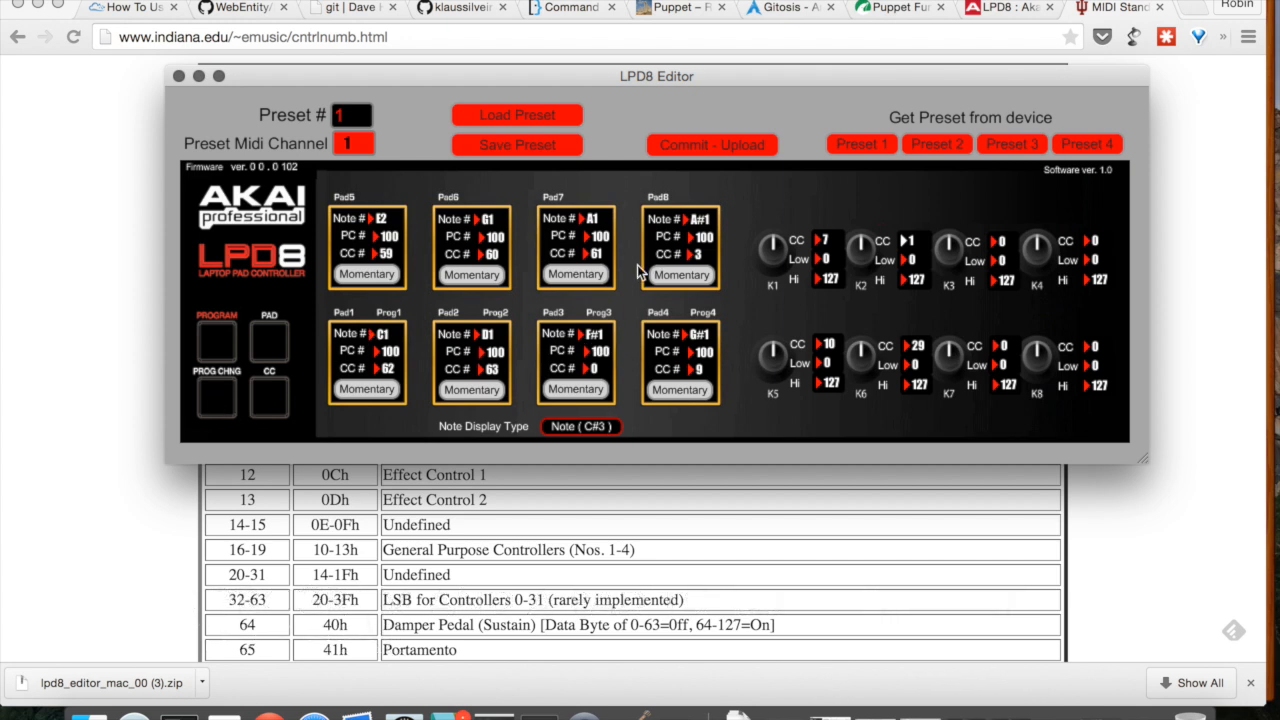
{"action": "mouse_move", "coordinate": [658, 292]}
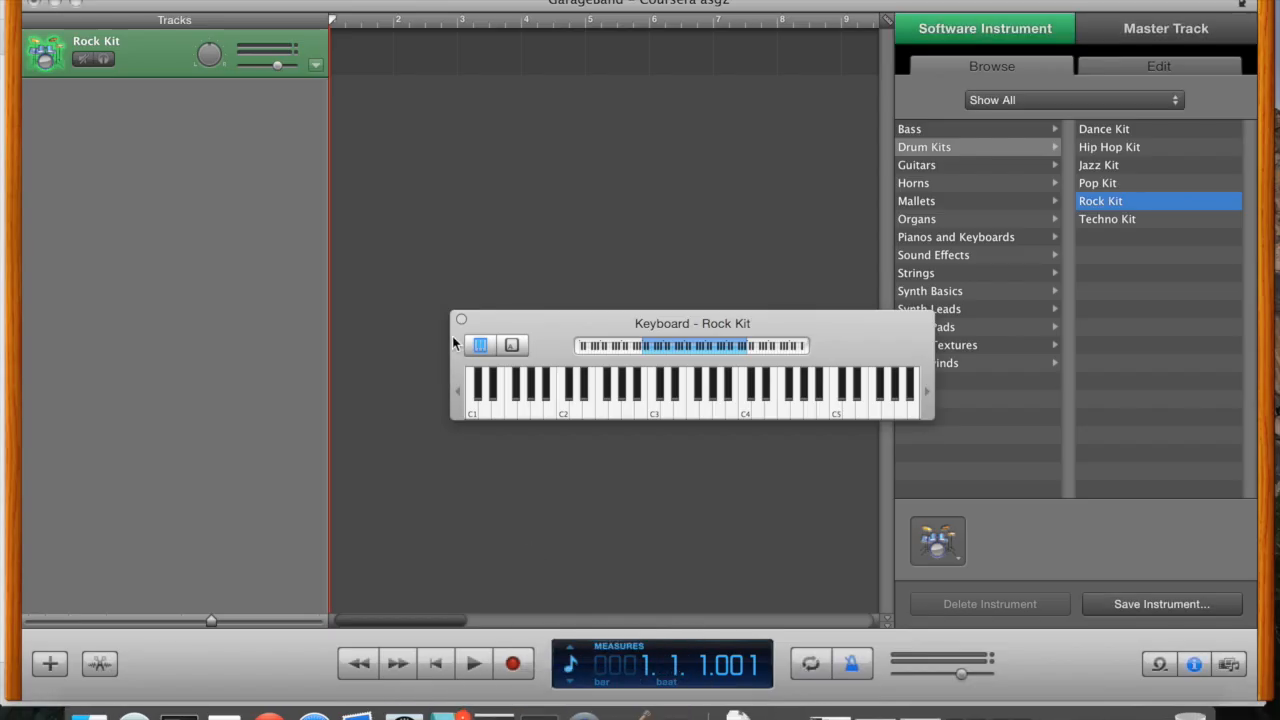
Step: Close the Keyboard - Rock Kit window, leaving the empty arrangement visible
{"action": "left_click", "coordinate": [460, 318]}
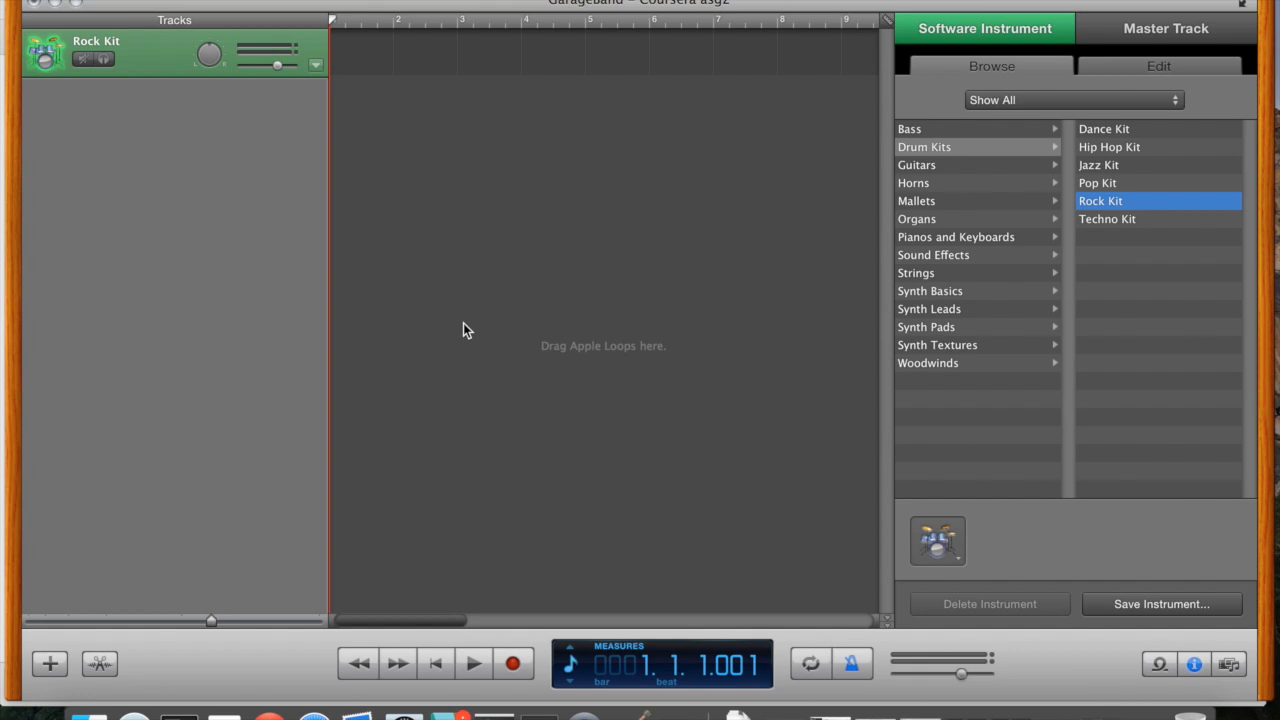
{"action": "mouse_move", "coordinate": [496, 662]}
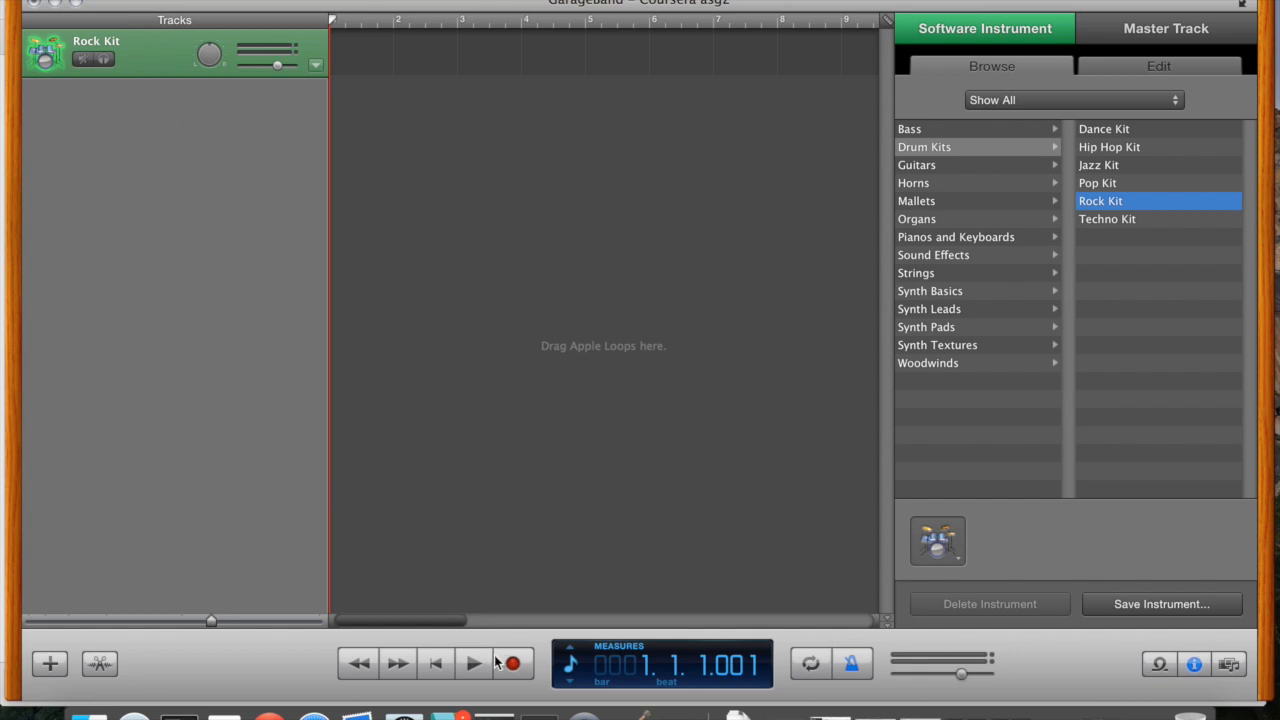
Step: Record successive Rock Kit drum regions from the remapped LPD8 pads, extending past measure five
{"action": "left_click", "coordinate": [340, 8]}
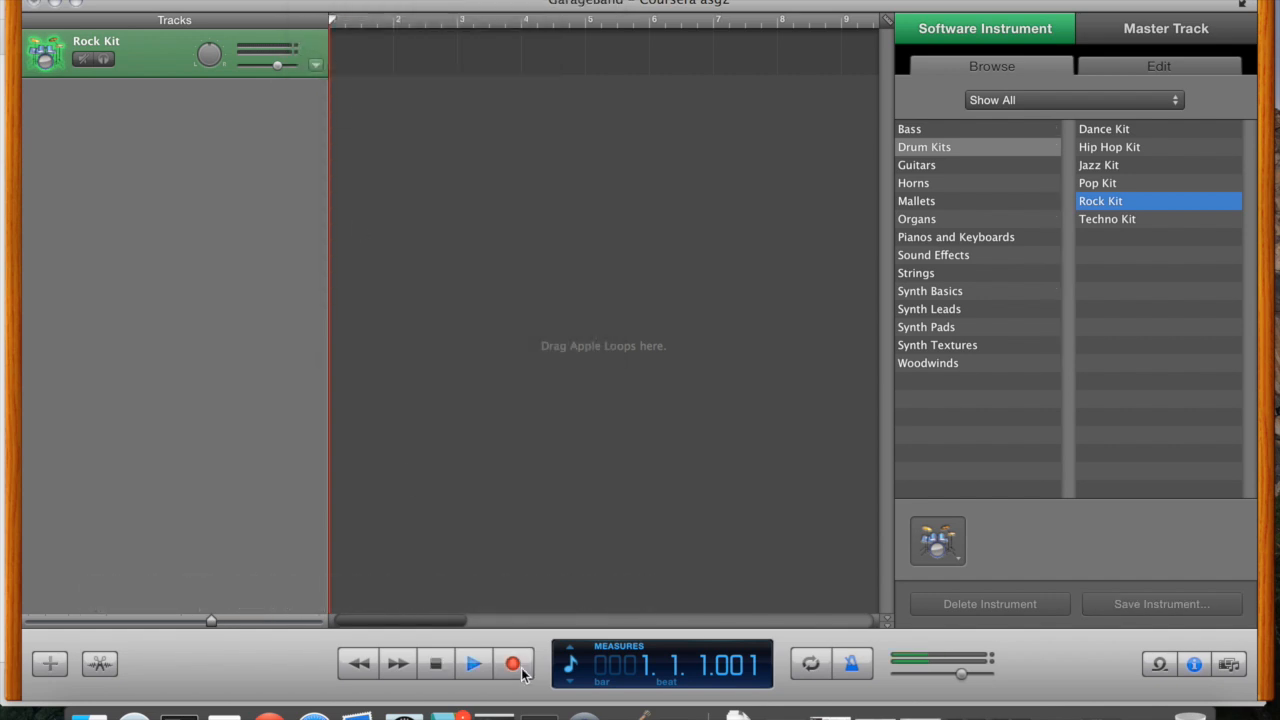
{"action": "left_click", "coordinate": [512, 664]}
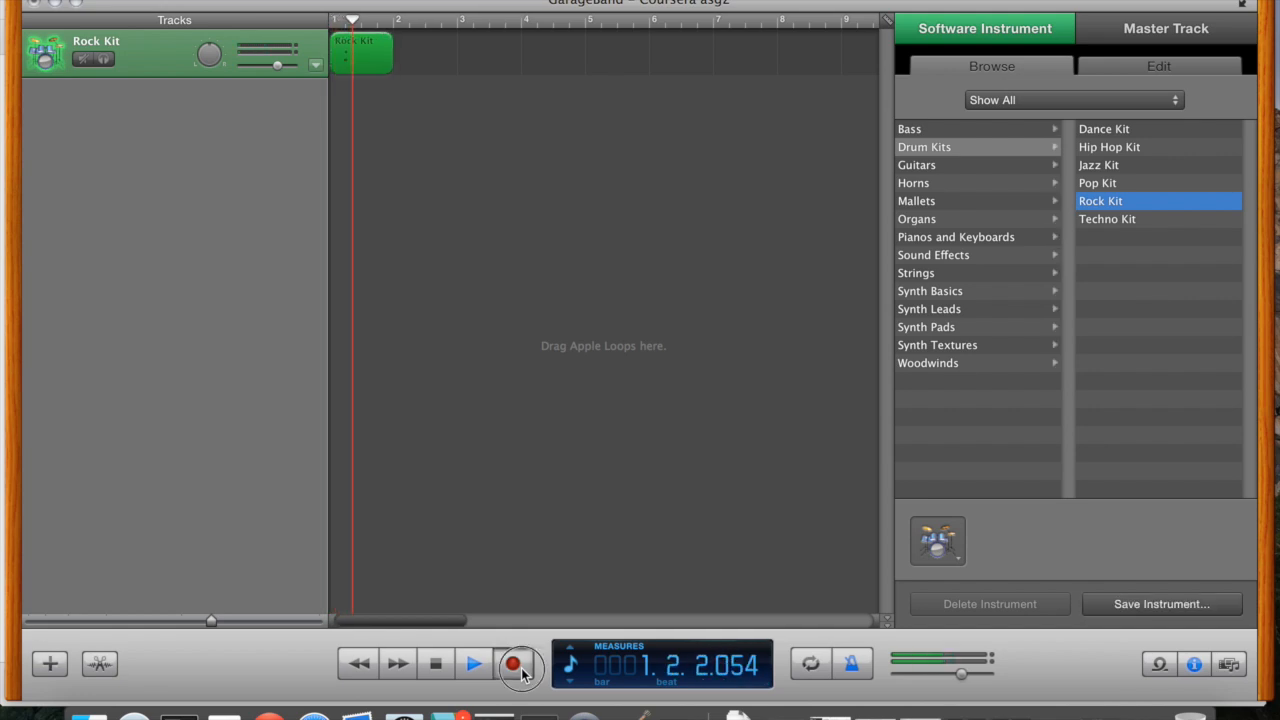
{"action": "left_click", "coordinate": [512, 664]}
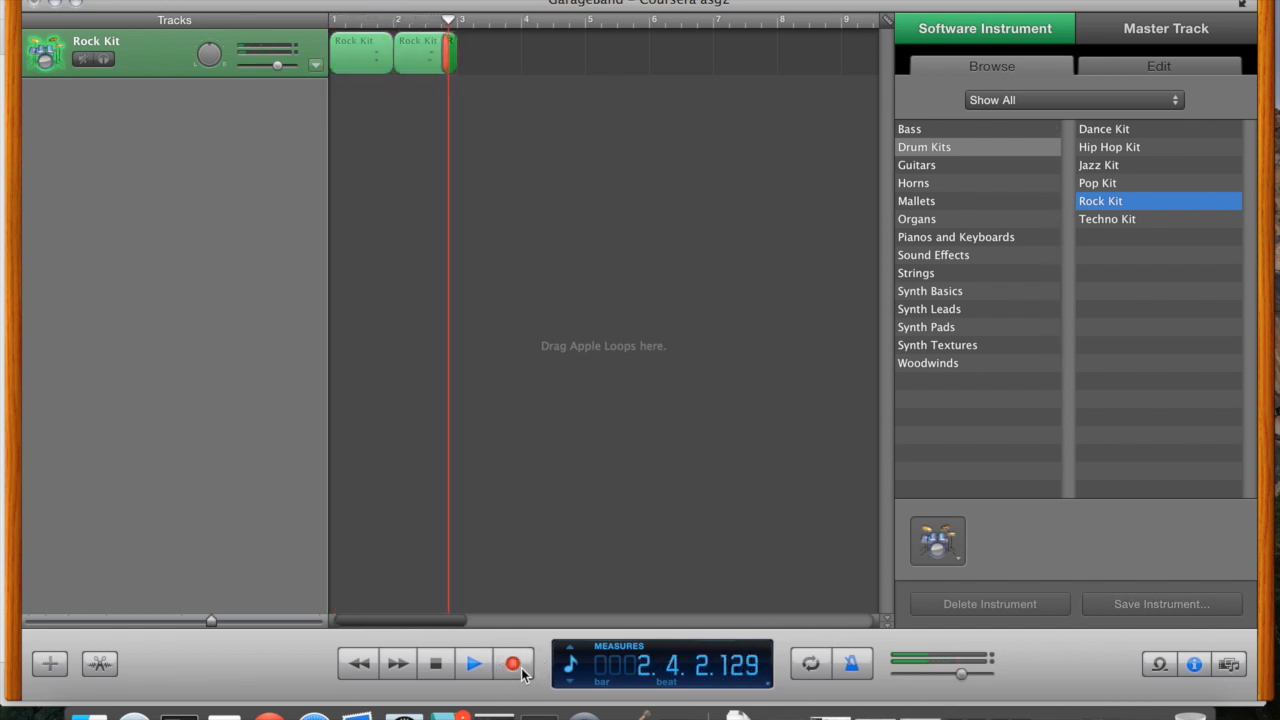
{"action": "left_click", "coordinate": [512, 664]}
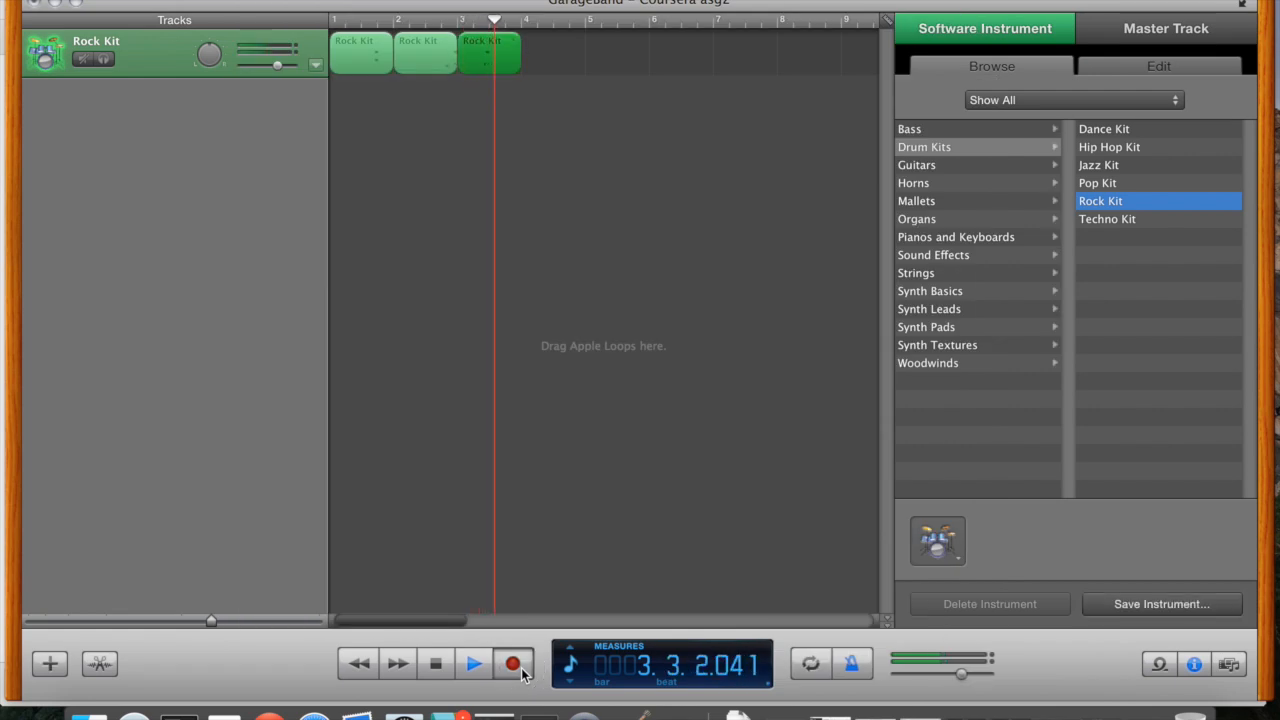
{"action": "left_click", "coordinate": [512, 664]}
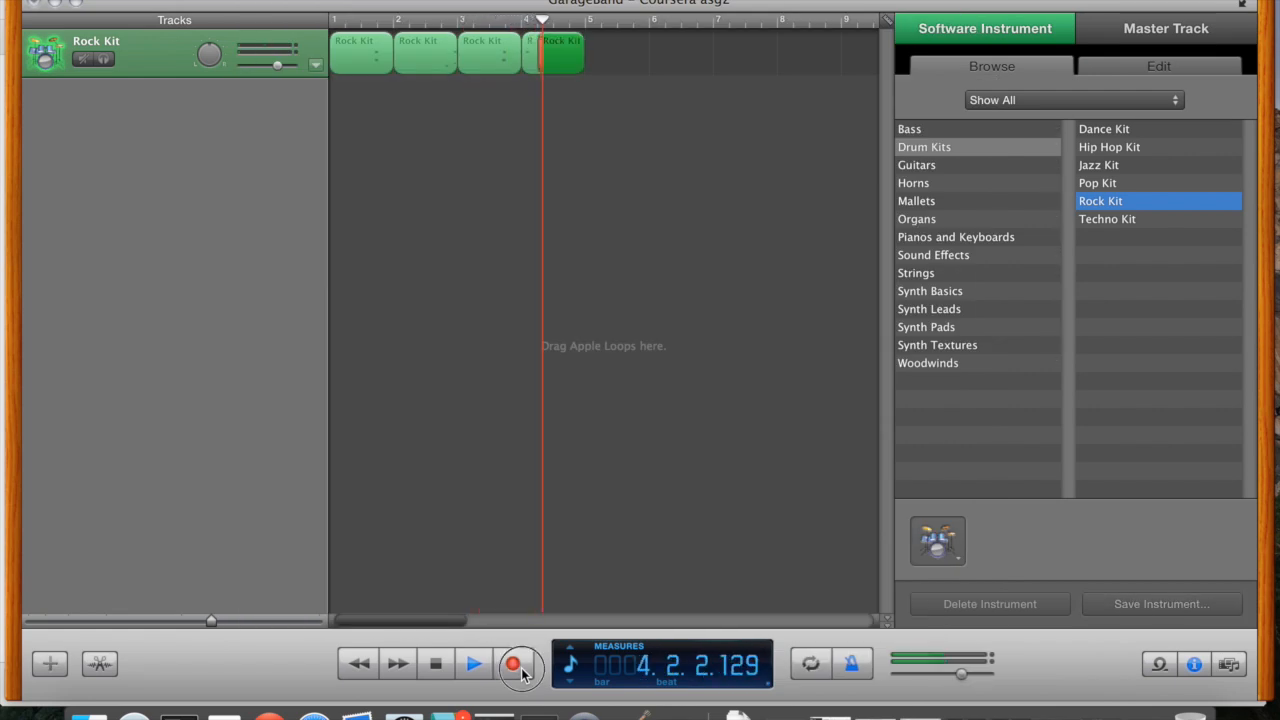
{"action": "left_click", "coordinate": [512, 664]}
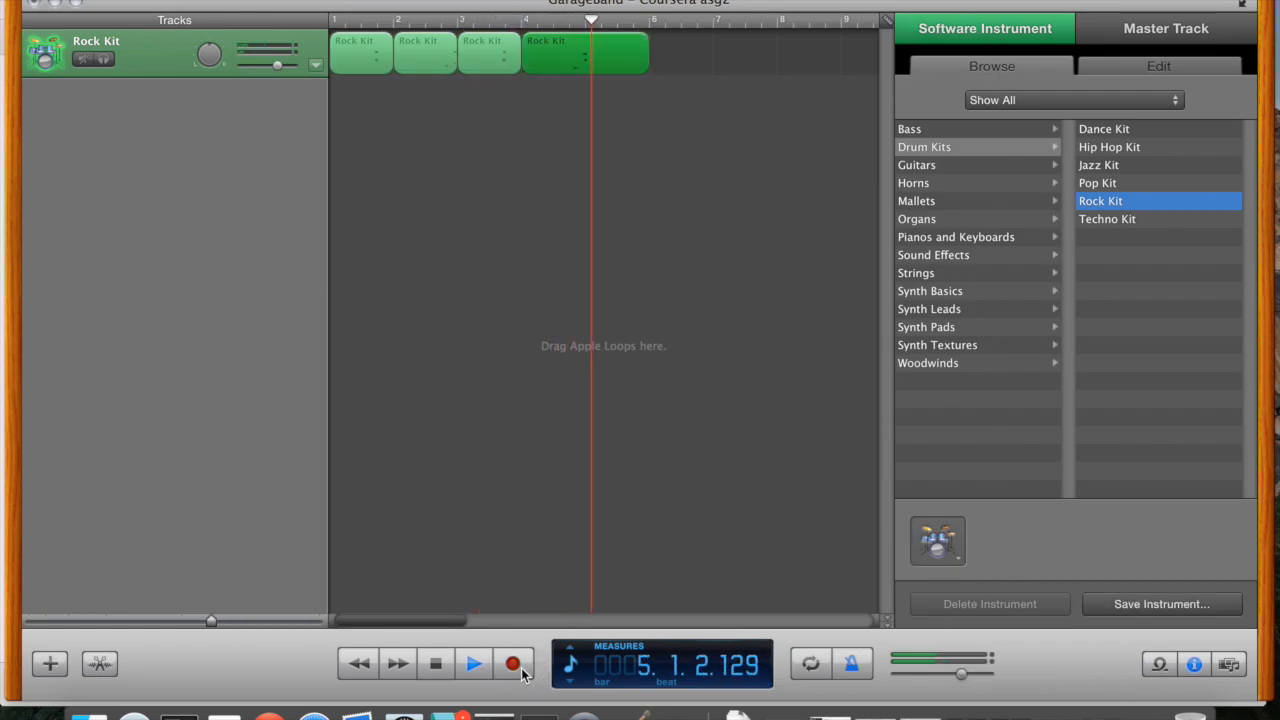